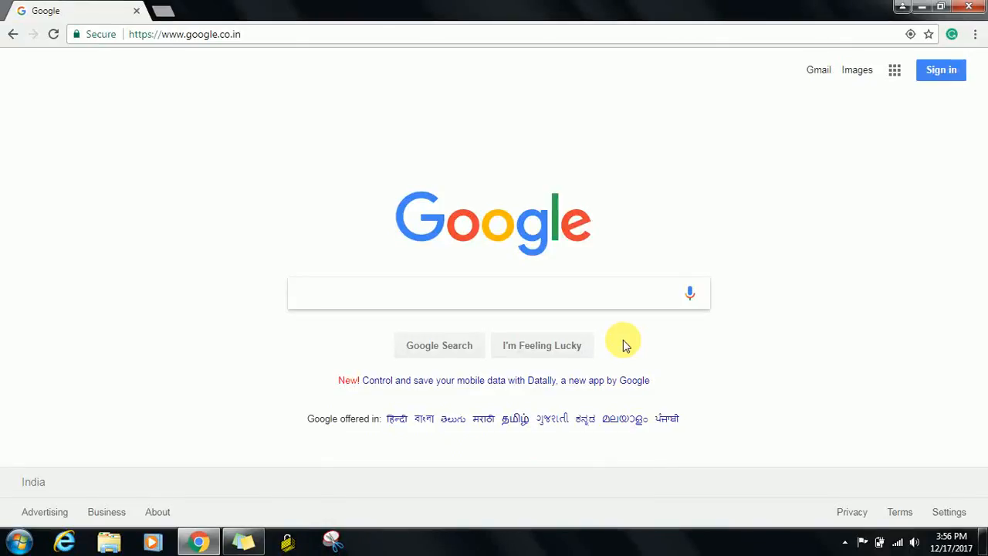
Search Google for 'sts download' and open the 'Download STS - Spring' result.
{"action": "left_click", "coordinate": [499, 292]}
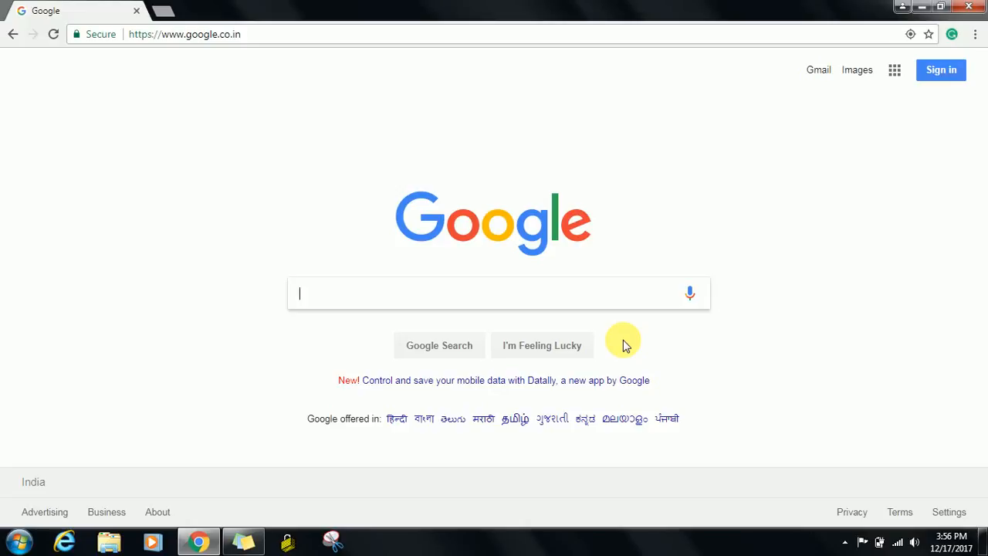
{"action": "mouse_move", "coordinate": [604, 308]}
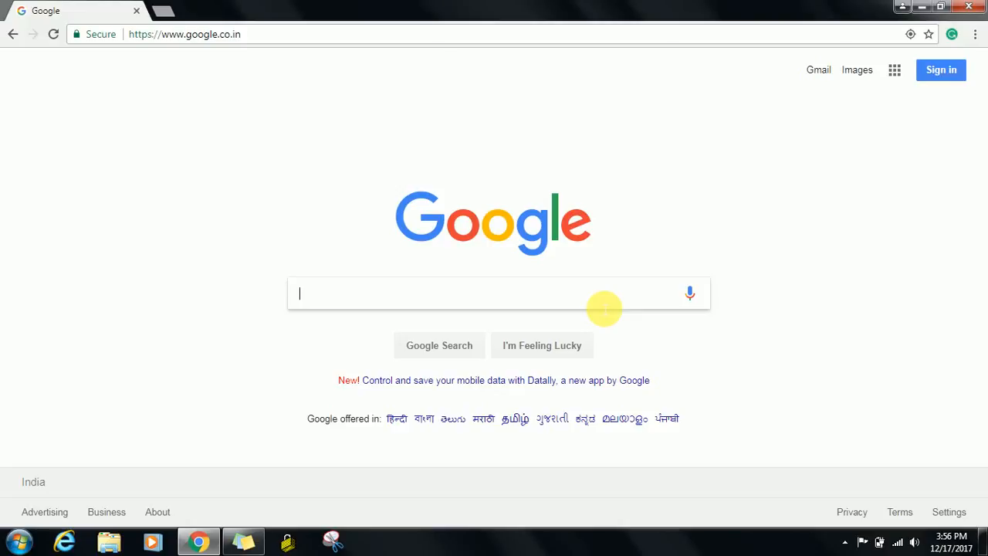
{"action": "type", "text": "sts download"}
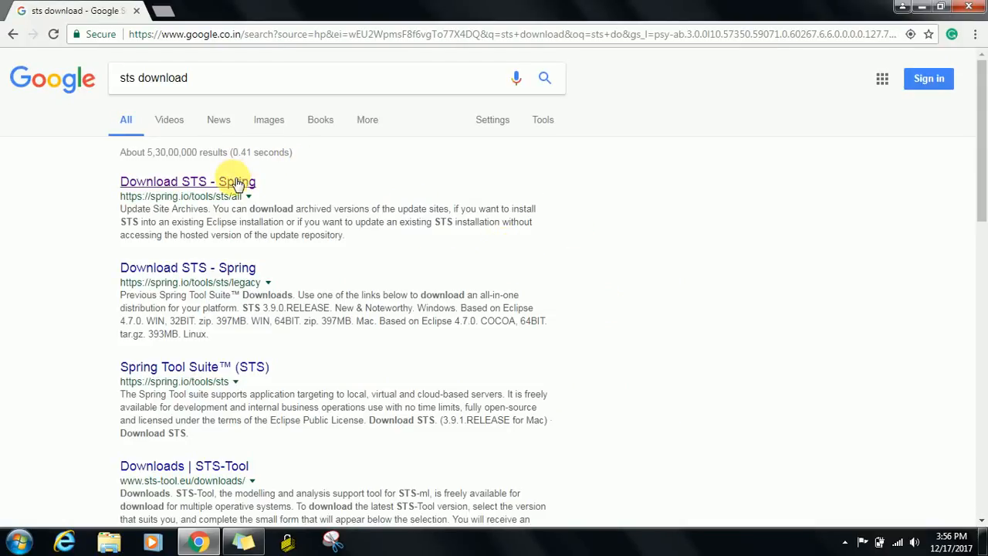
{"action": "left_click", "coordinate": [188, 181]}
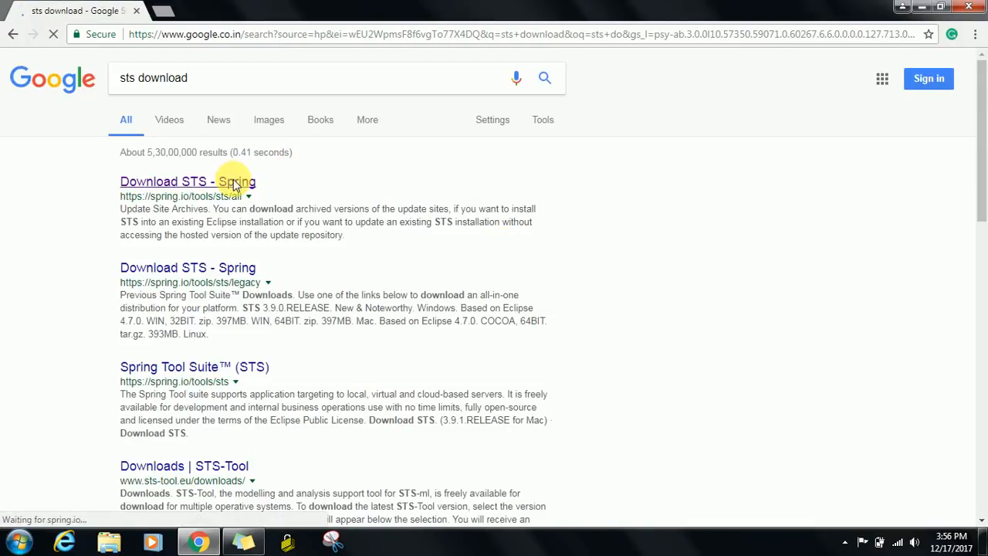
{"action": "left_click", "coordinate": [187, 181]}
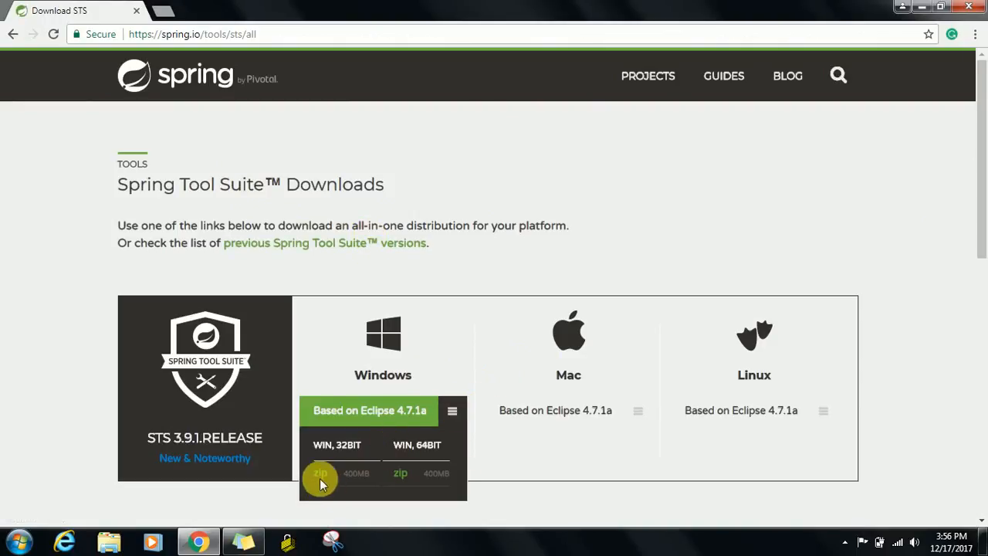
Download the Windows 32-bit STS 3.9.1.RELEASE zip and open the download's options.
{"action": "left_click", "coordinate": [320, 472]}
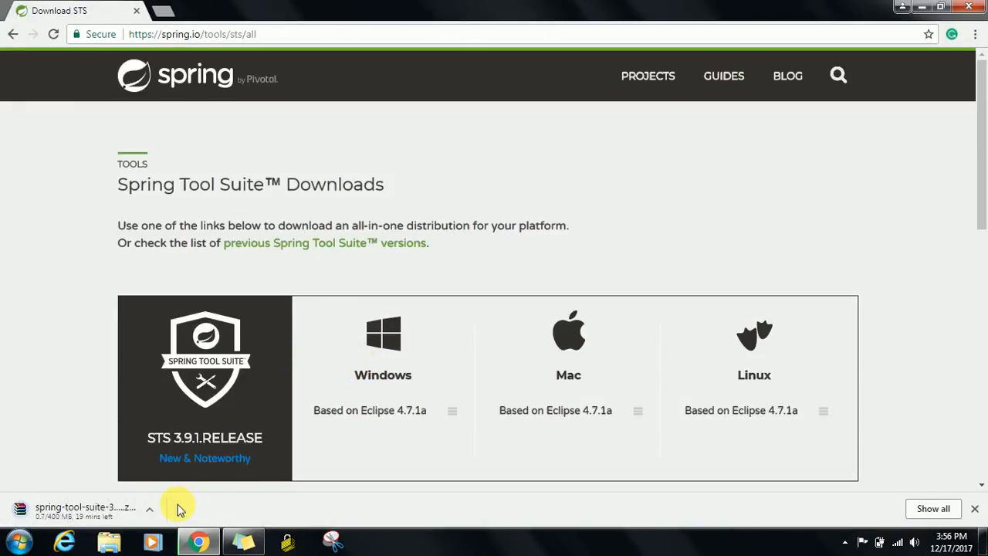
{"action": "left_click", "coordinate": [149, 508]}
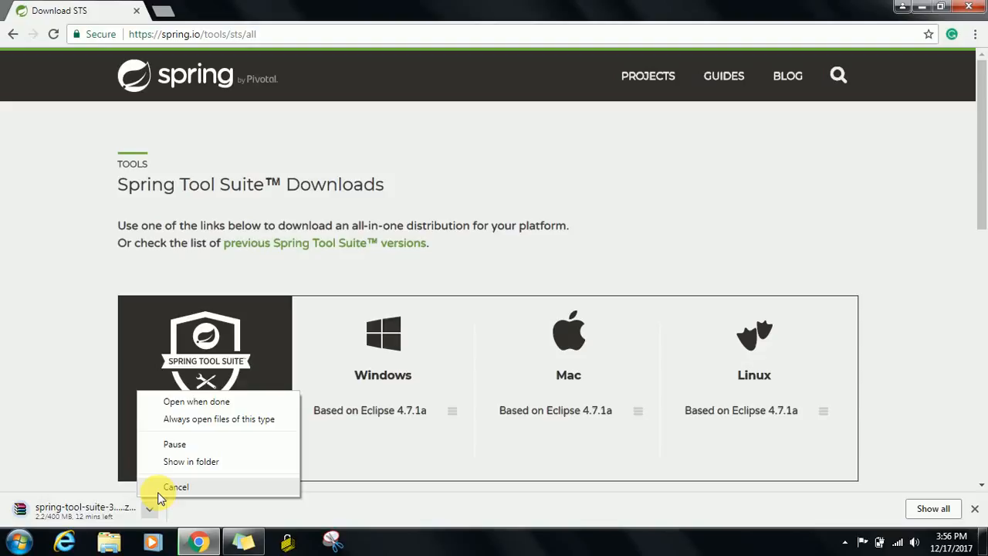
{"action": "left_click", "coordinate": [176, 486]}
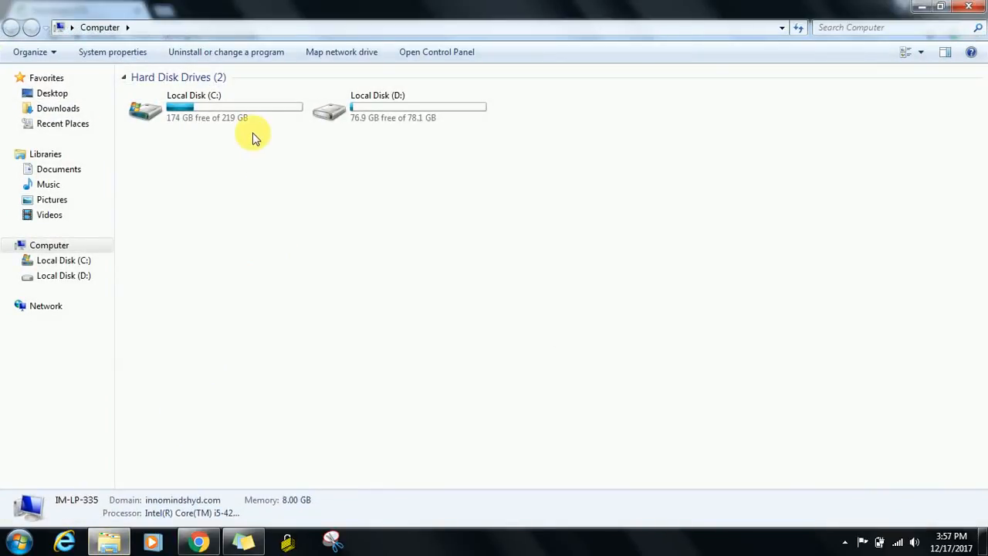
Open the extracted spring-tool-suite folder in Downloads.
{"action": "left_click", "coordinate": [58, 108]}
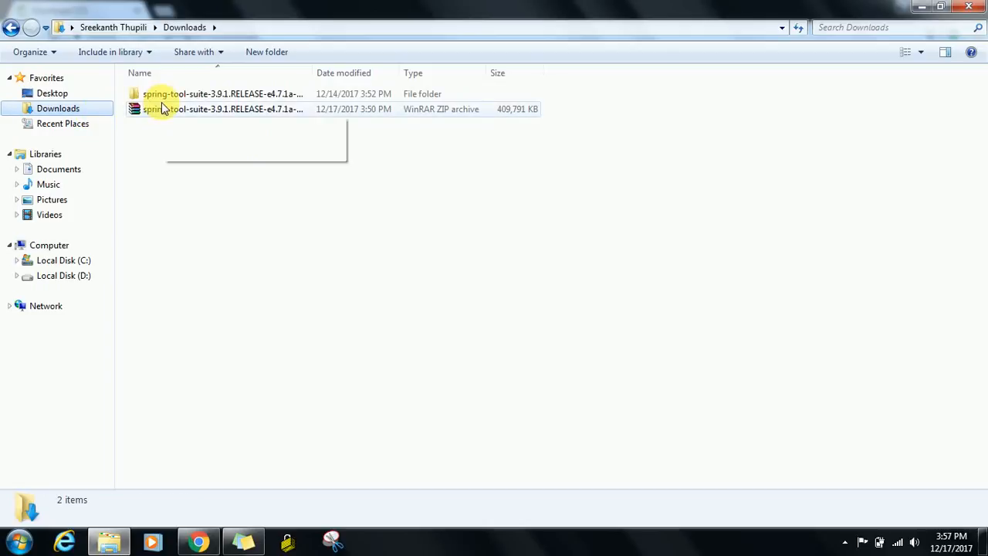
{"action": "right_click", "coordinate": [154, 109]}
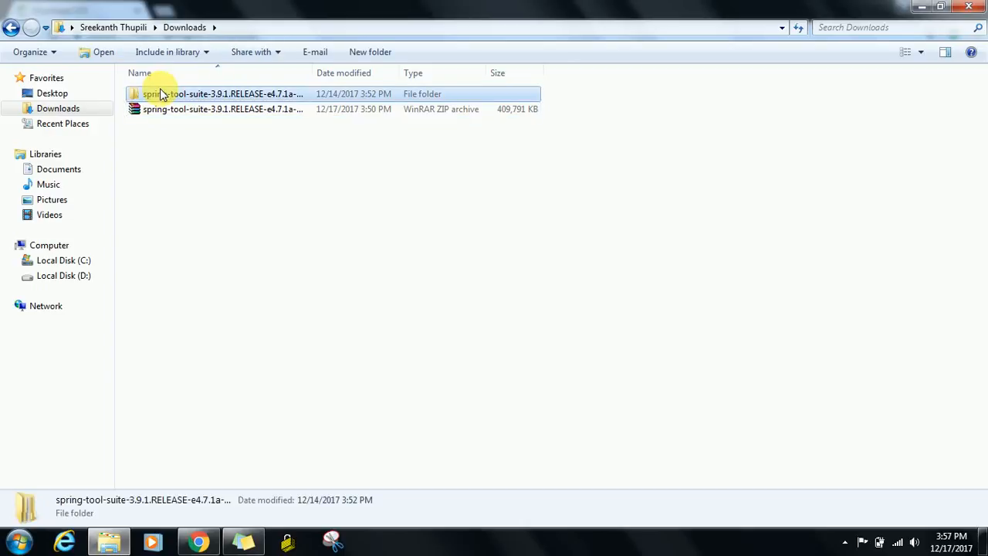
{"action": "double_click", "coordinate": [222, 94]}
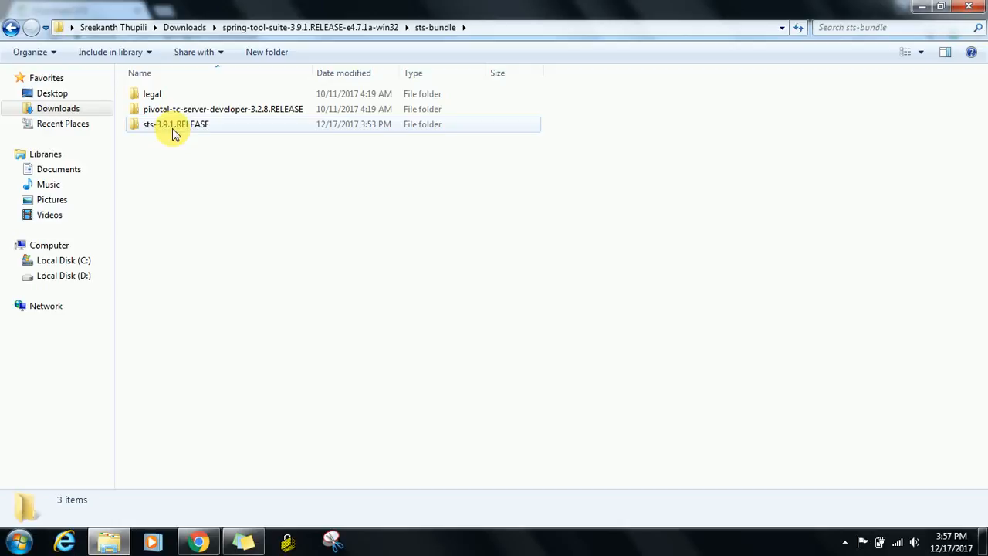
Enter the sts-3.9.1.RELEASE folder and launch STS.exe.
{"action": "double_click", "coordinate": [176, 125]}
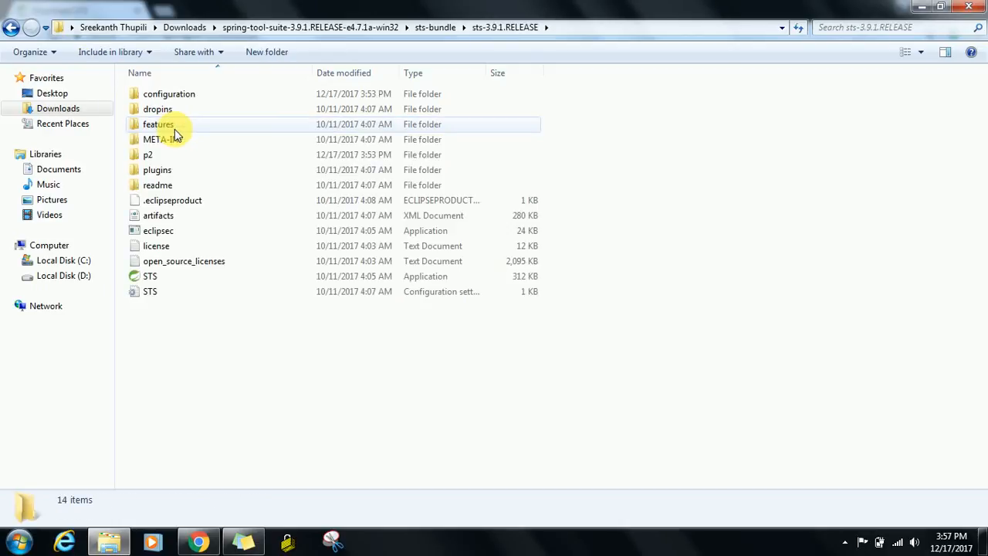
{"action": "right_click", "coordinate": [150, 275]}
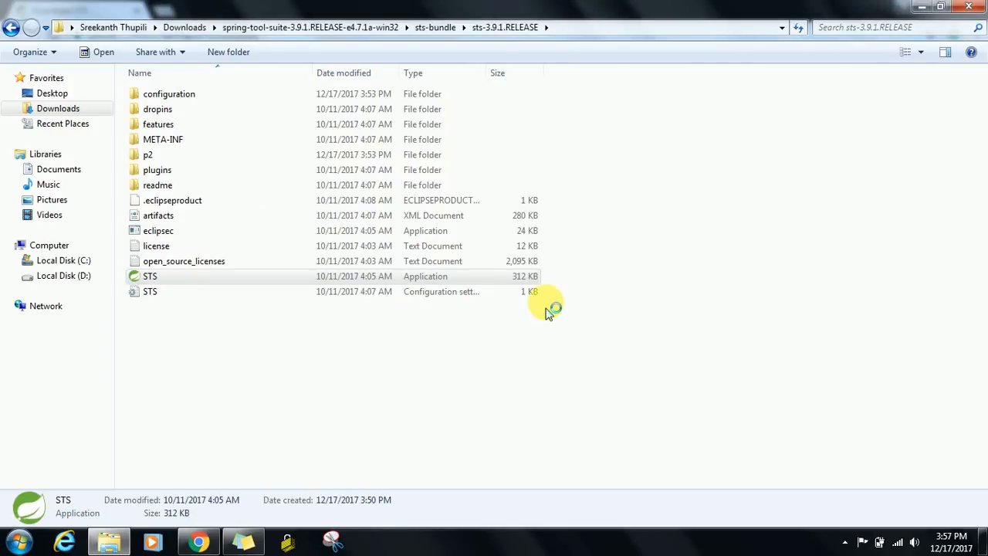
{"action": "double_click", "coordinate": [150, 276]}
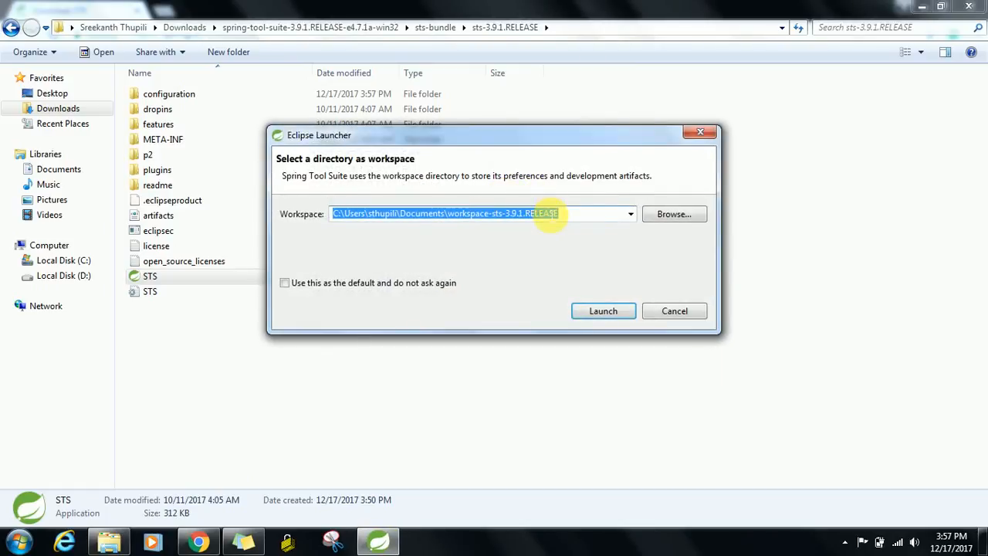
Cancel browsing and launch STS with the default workspace-sts-3.9.1.RELEASE path.
{"action": "left_click", "coordinate": [673, 214]}
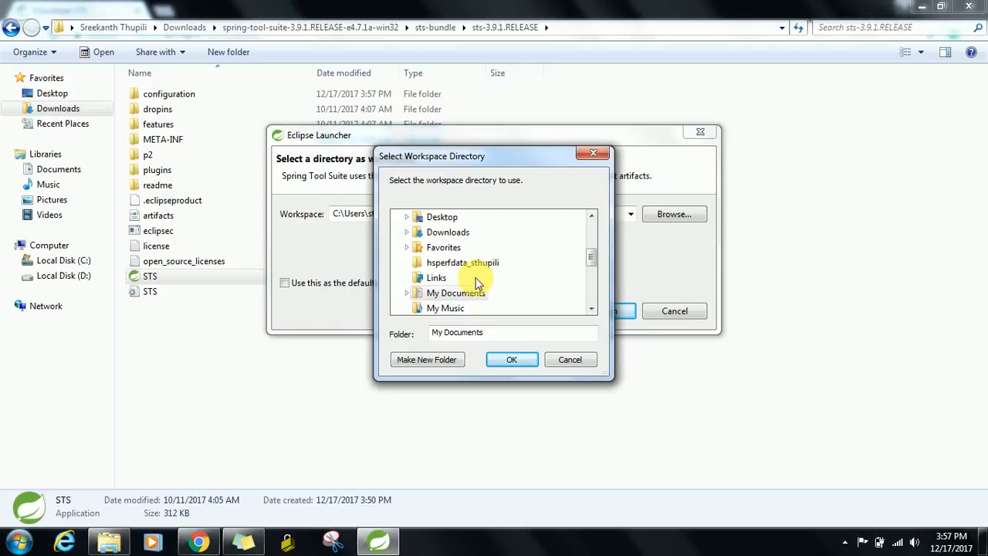
{"action": "scroll", "scroll_direction": "down", "scroll_amount": 3}
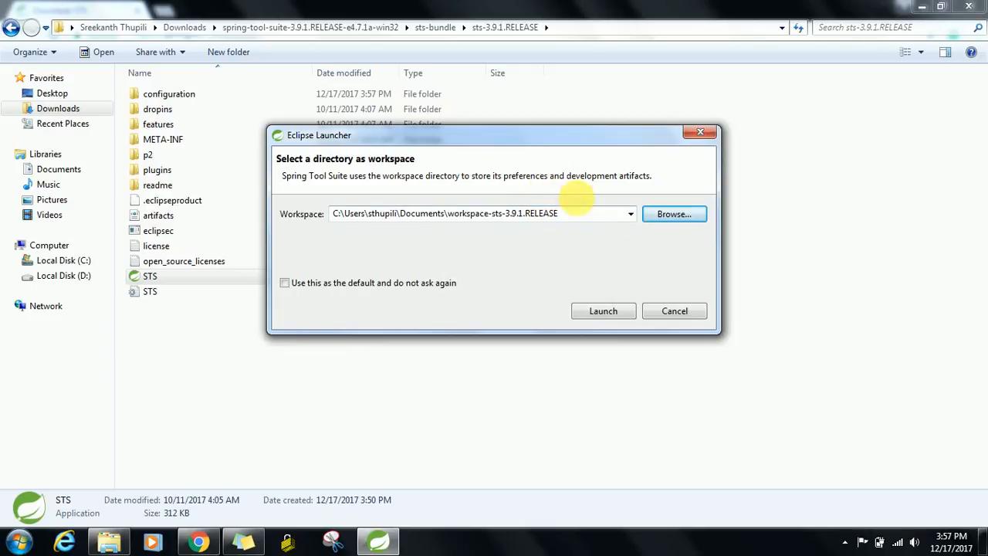
{"action": "left_click", "coordinate": [602, 311]}
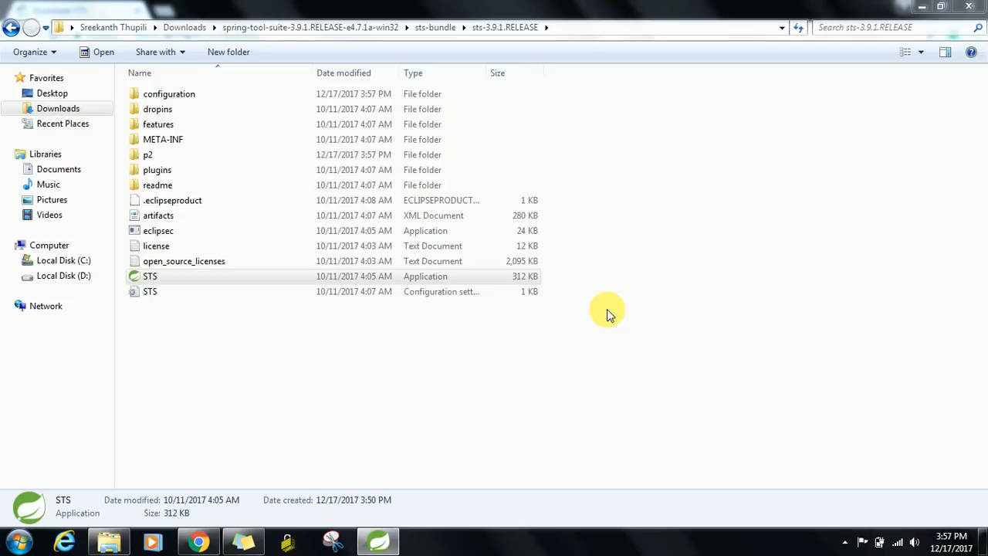
{"action": "double_click", "coordinate": [150, 275]}
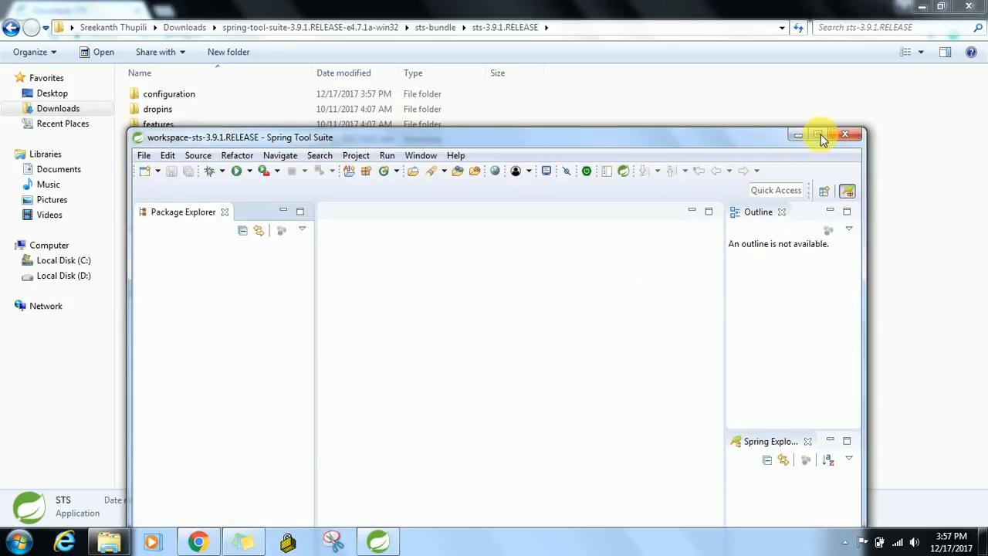
{"action": "left_click", "coordinate": [818, 135]}
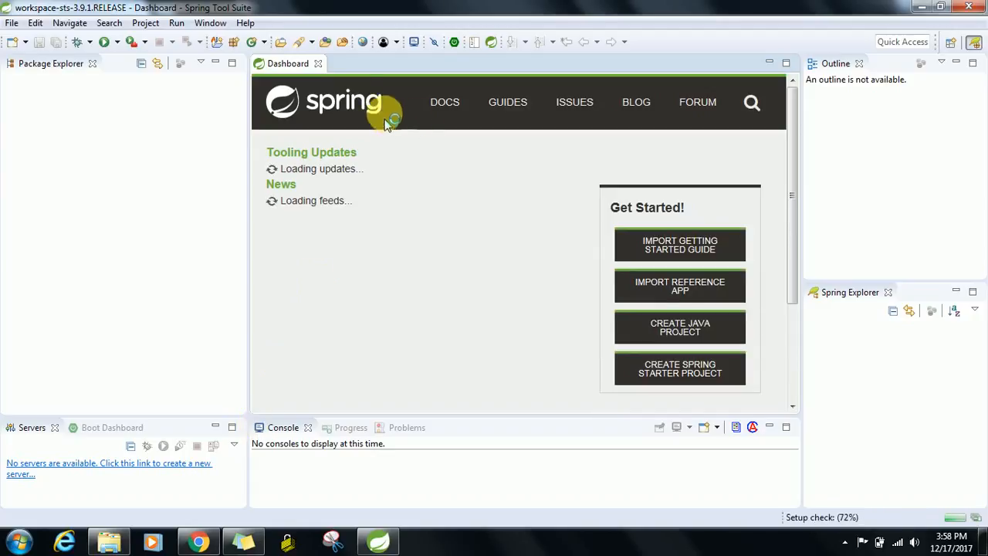
{"action": "mouse_move", "coordinate": [329, 64]}
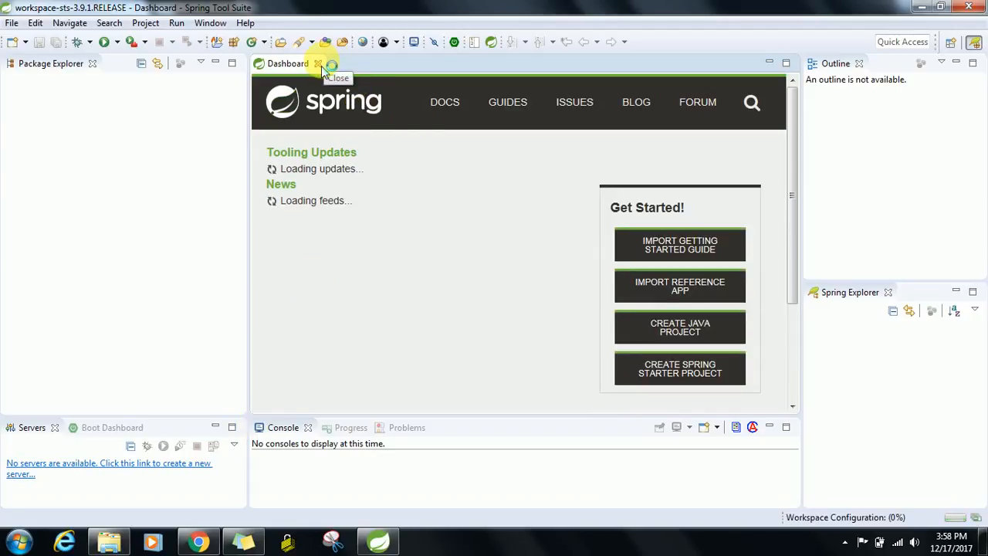
{"action": "left_click", "coordinate": [318, 63]}
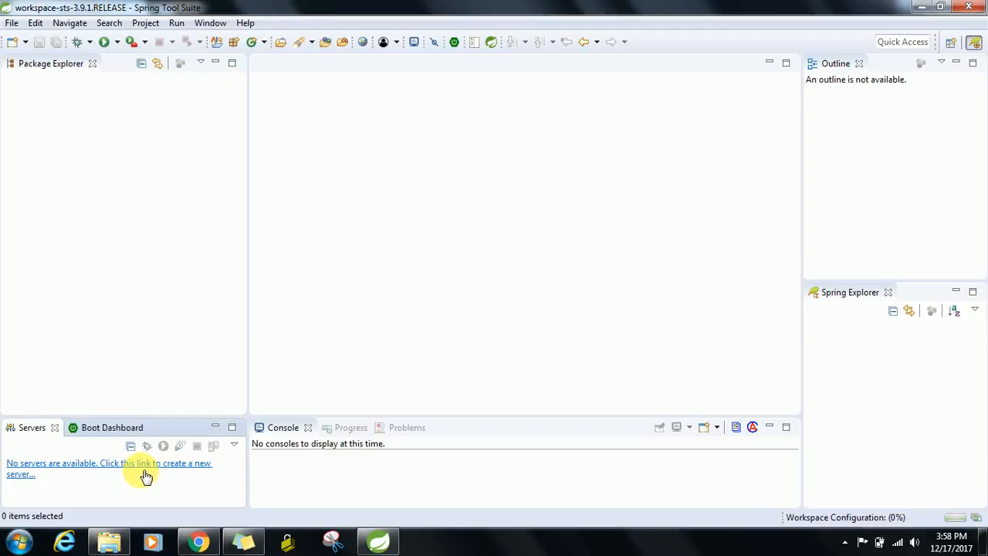
{"action": "mouse_move", "coordinate": [208, 362]}
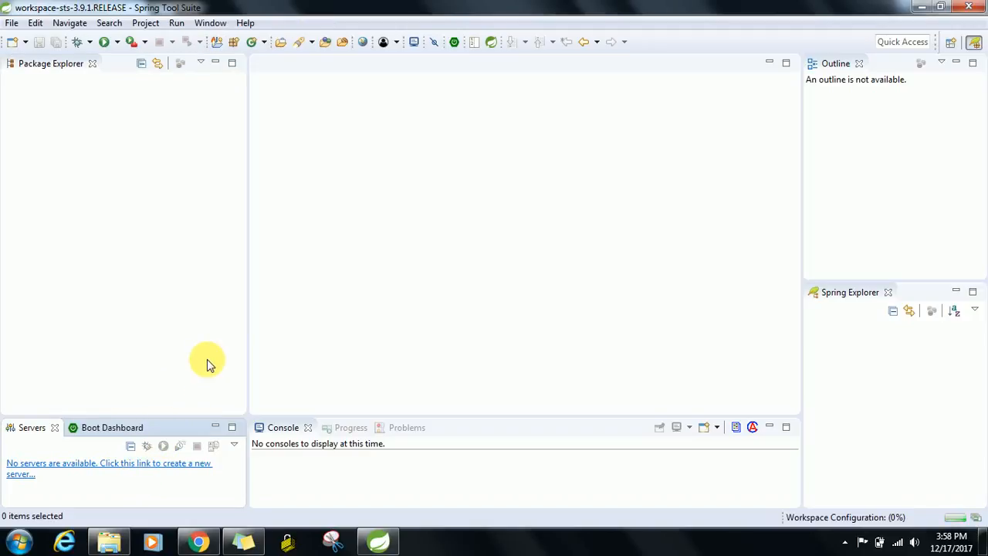
{"action": "mouse_move", "coordinate": [237, 343]}
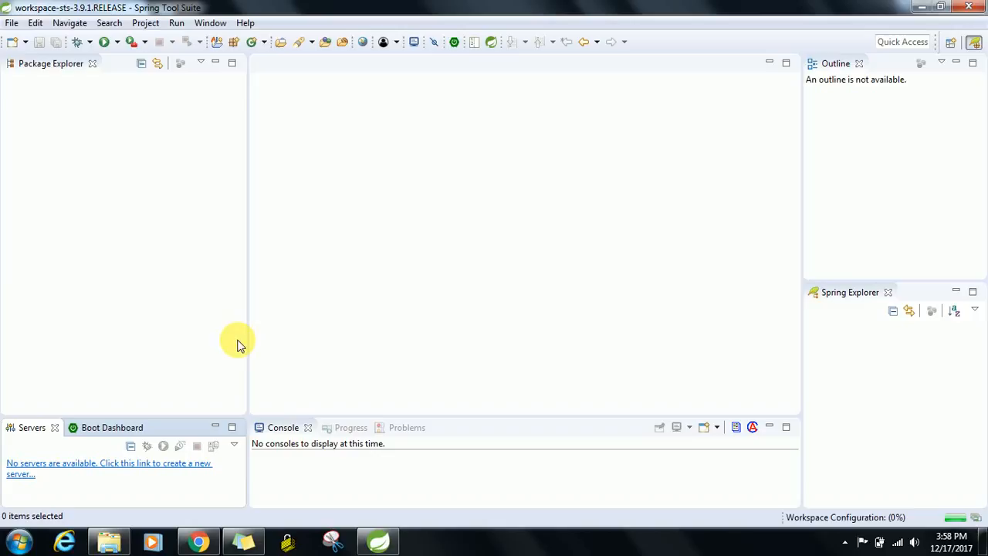
{"action": "mouse_move", "coordinate": [287, 320]}
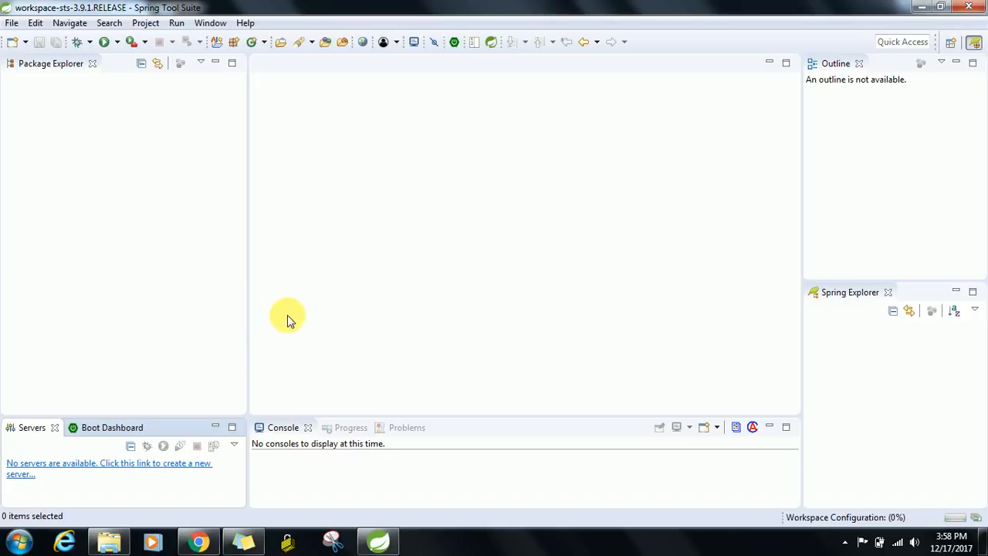
{"action": "left_click", "coordinate": [108, 463]}
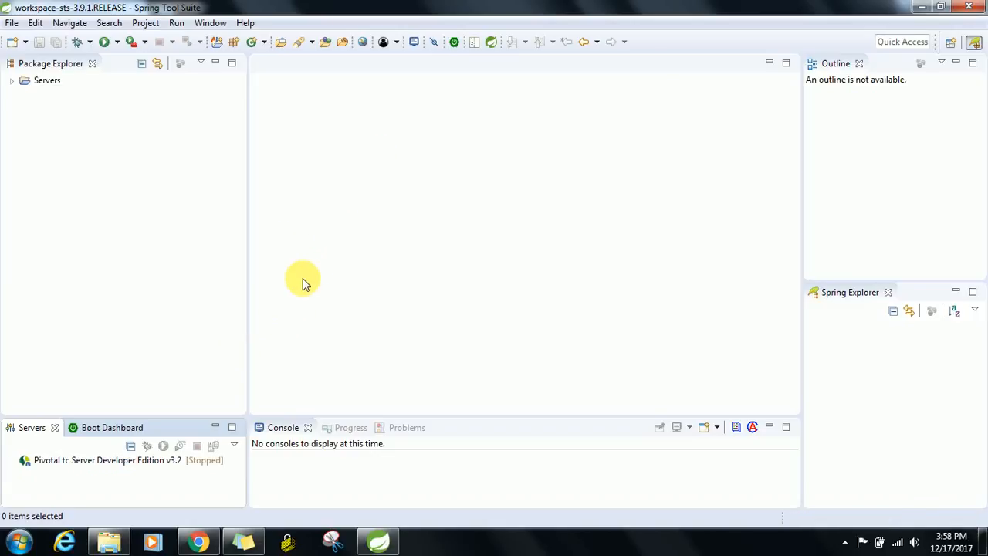
{"action": "mouse_move", "coordinate": [131, 479]}
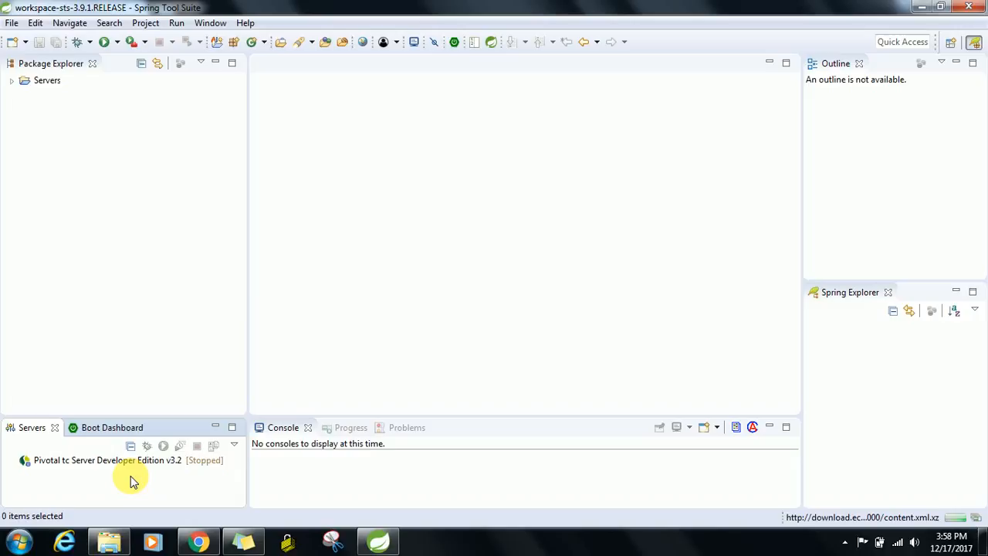
{"action": "mouse_move", "coordinate": [91, 235]}
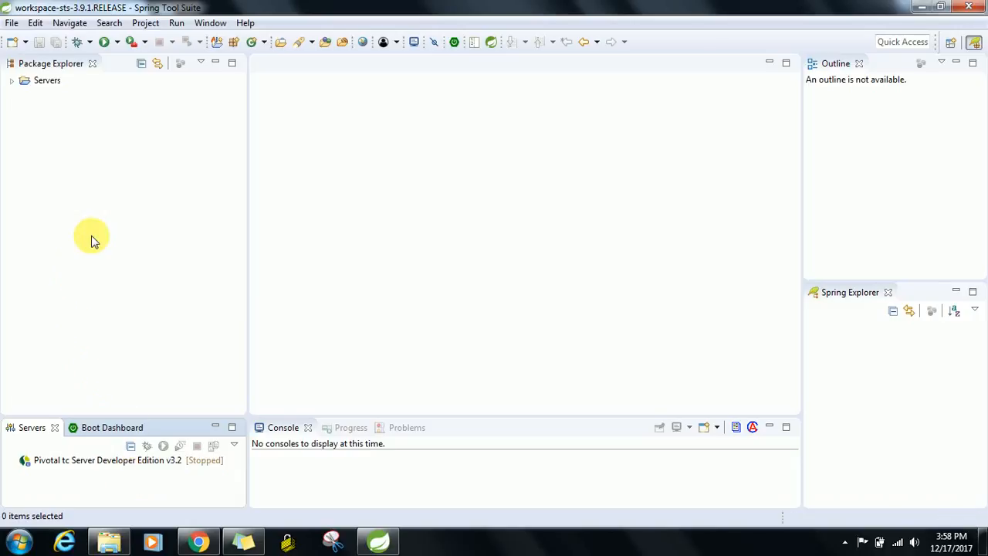
{"action": "mouse_move", "coordinate": [210, 23]}
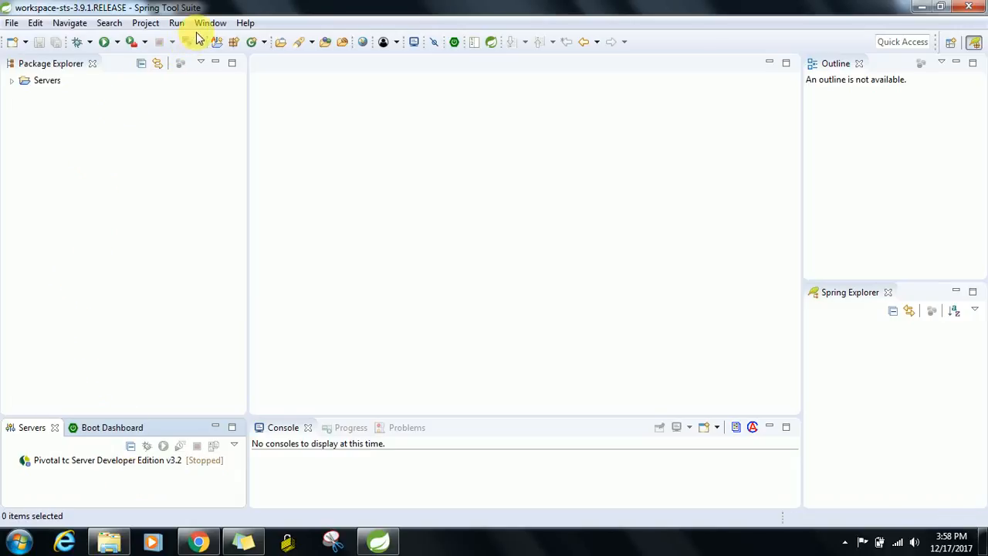
Open the Eclipse Marketplace from the Help menu.
{"action": "left_click", "coordinate": [209, 22]}
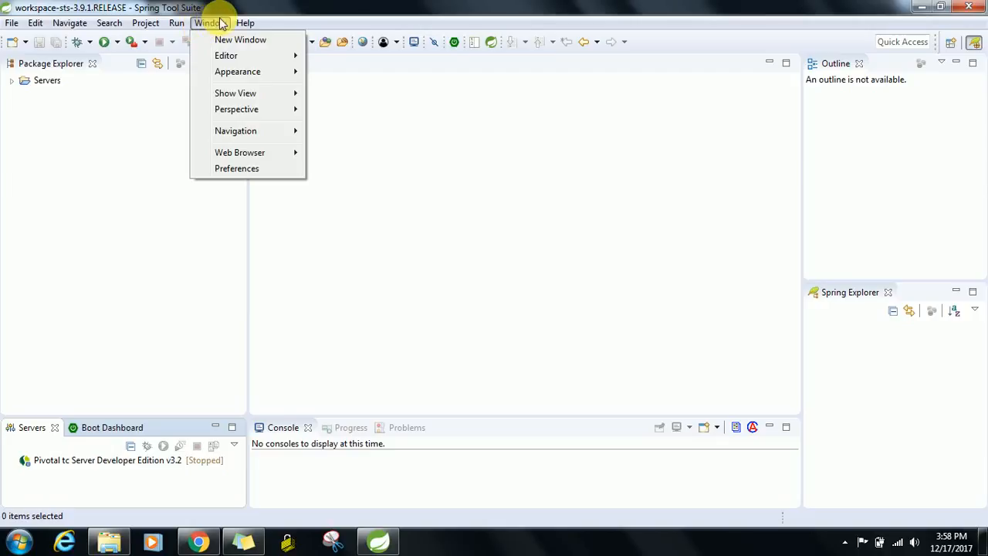
{"action": "left_click", "coordinate": [245, 22]}
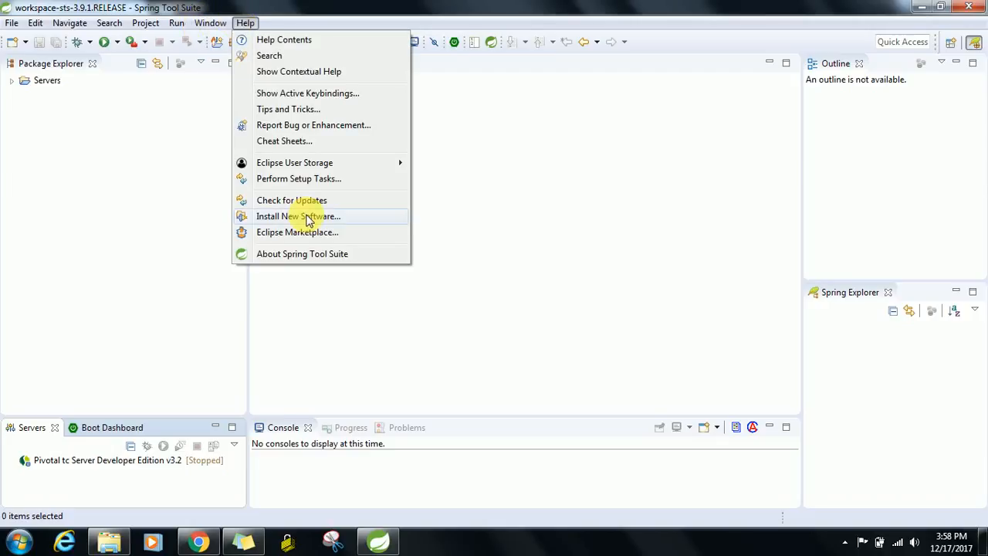
{"action": "left_click", "coordinate": [296, 216]}
{"action": "type", "text": "scala"}
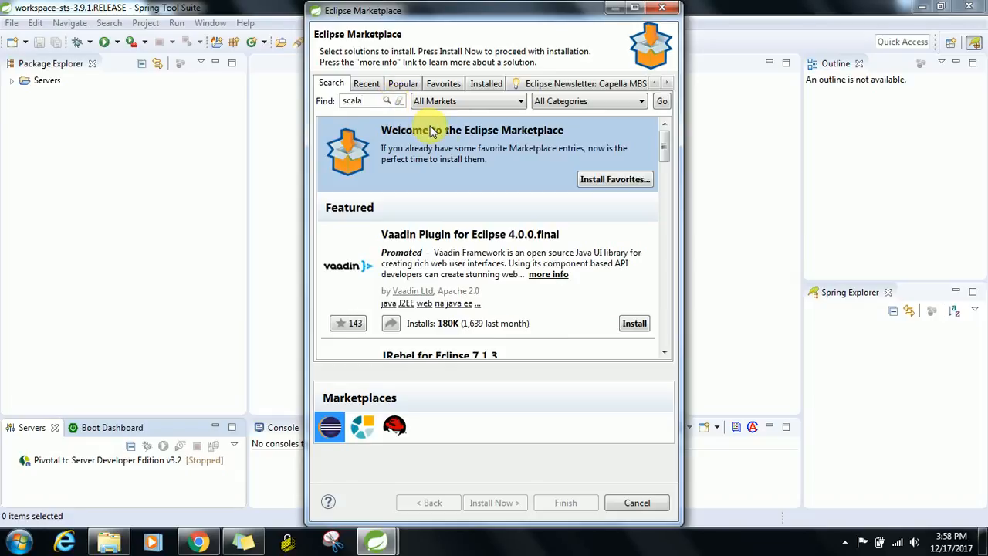
Search the Marketplace for 'scala' and install Scala IDE 4.7.x.
{"action": "left_click", "coordinate": [661, 101]}
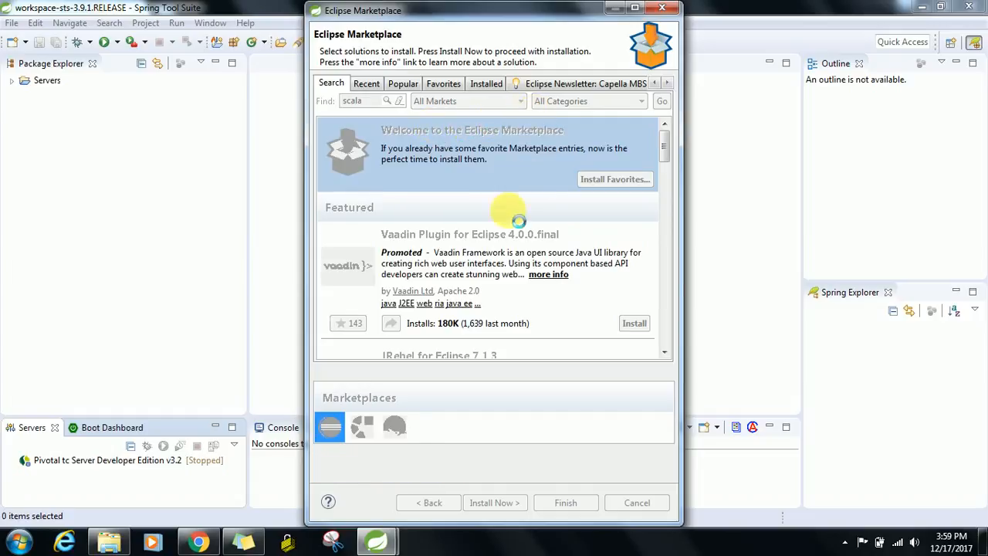
{"action": "left_click", "coordinate": [661, 100]}
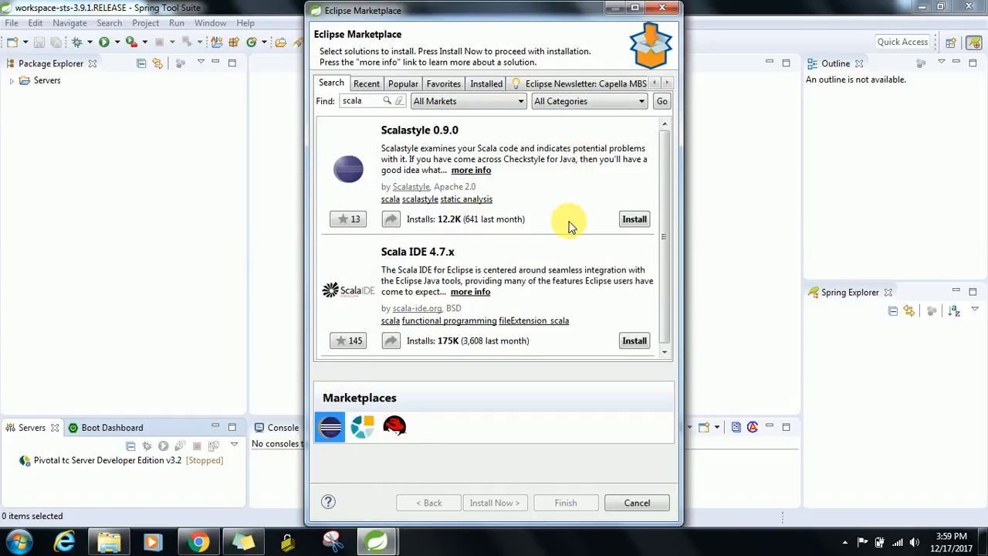
{"action": "left_click", "coordinate": [633, 340]}
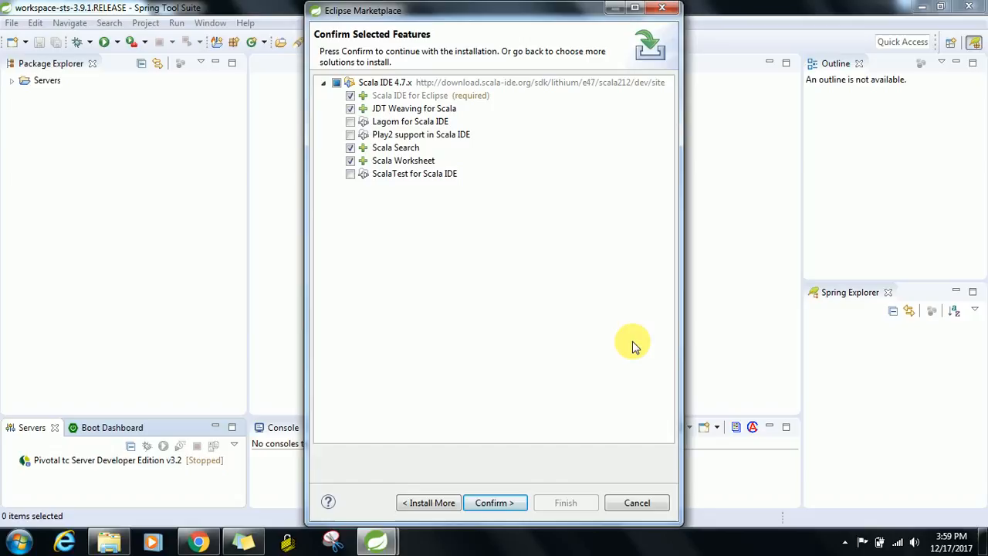
Confirm the Scala IDE features, accept the license agreements and finish.
{"action": "left_click", "coordinate": [494, 502]}
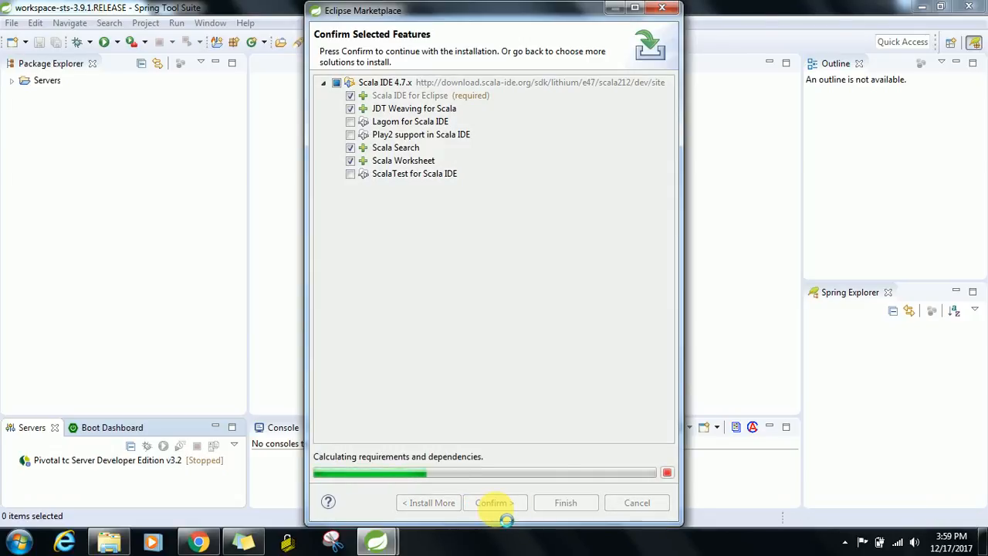
{"action": "left_click", "coordinate": [492, 502]}
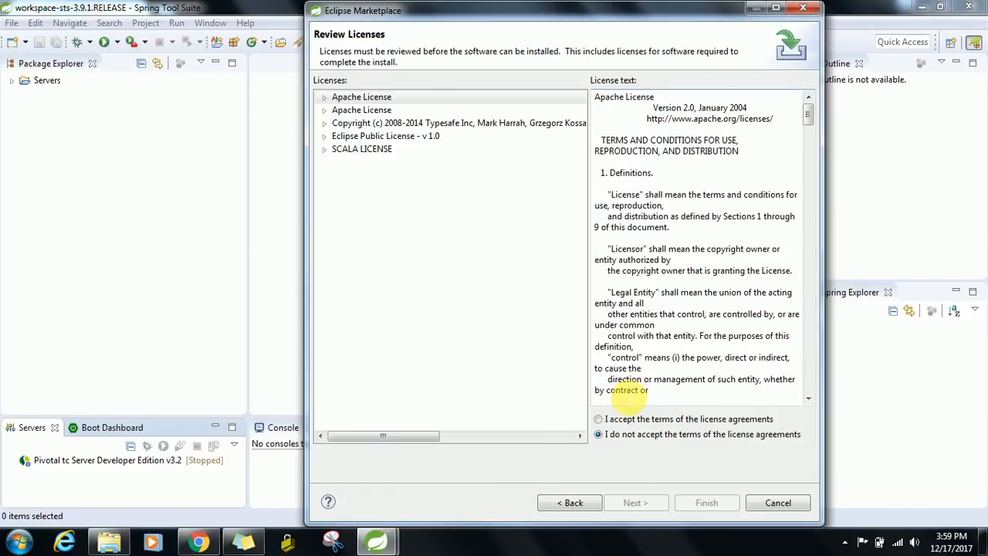
{"action": "left_click", "coordinate": [597, 419]}
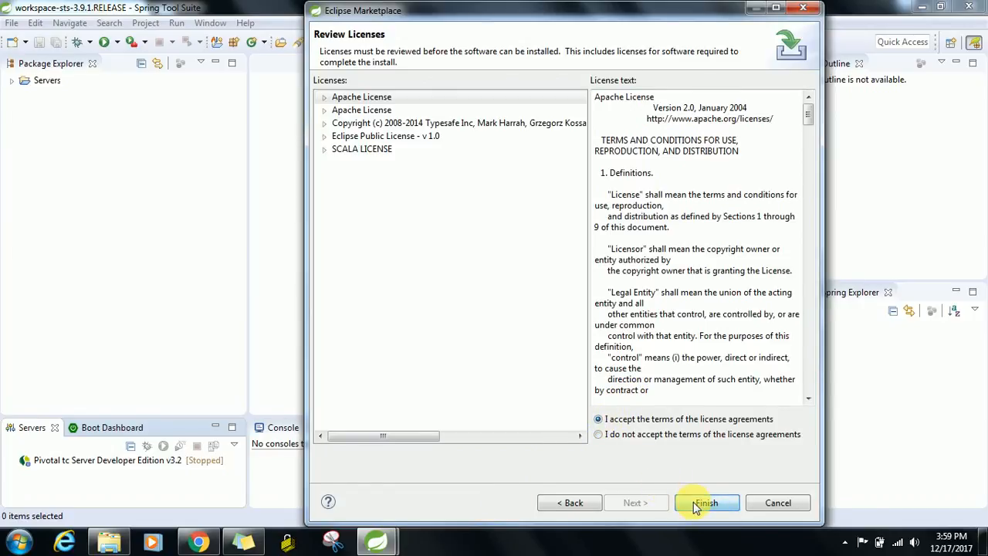
{"action": "left_click", "coordinate": [705, 503]}
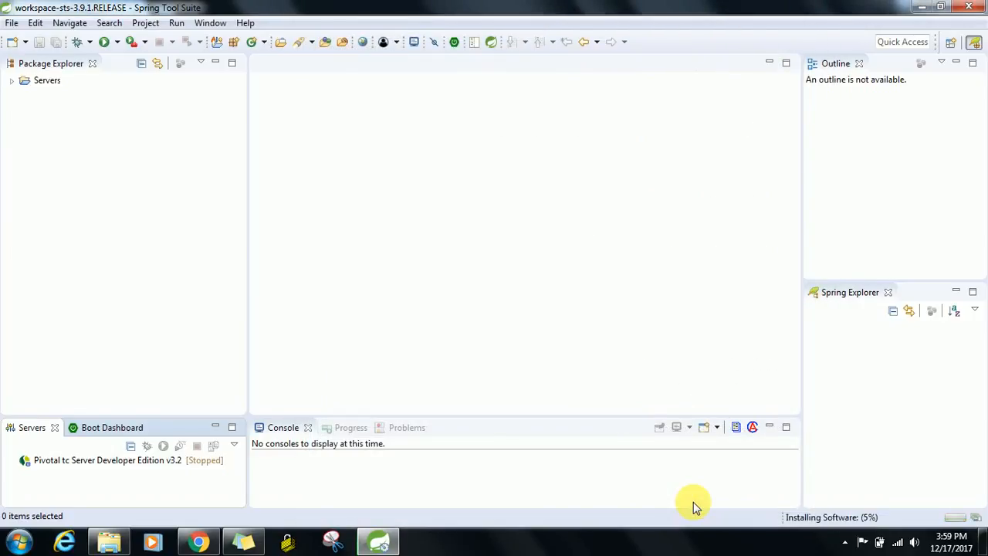
{"action": "mouse_move", "coordinate": [885, 474]}
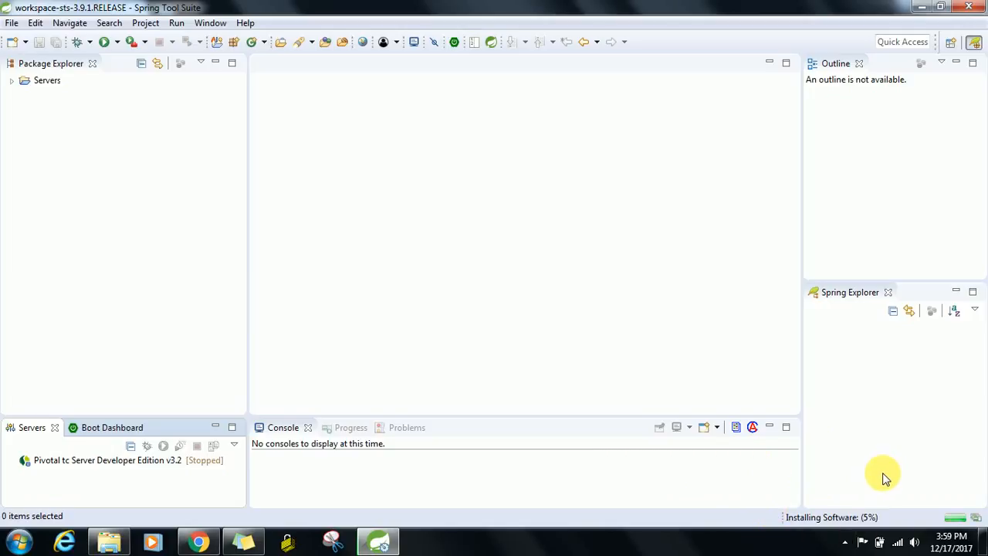
{"action": "mouse_move", "coordinate": [880, 463]}
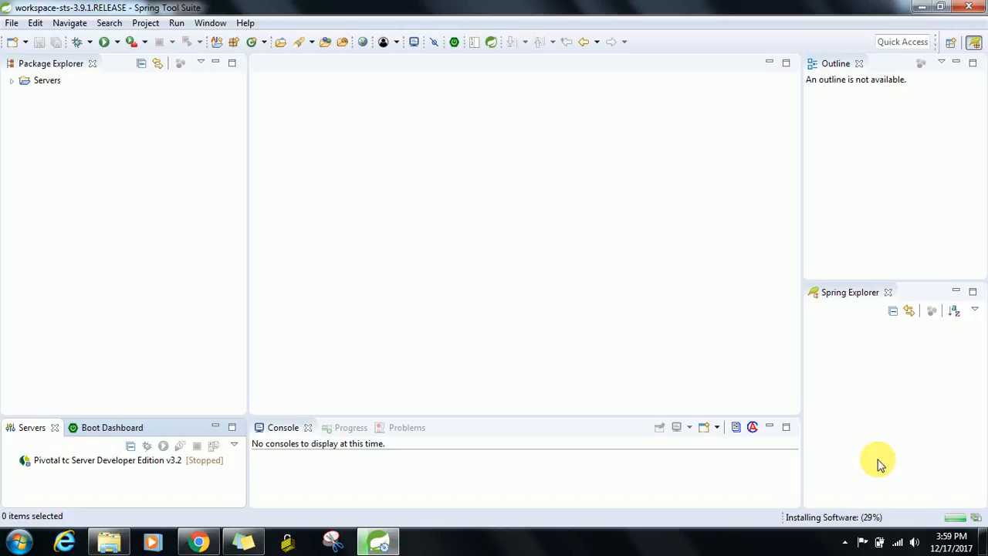
{"action": "mouse_move", "coordinate": [843, 390]}
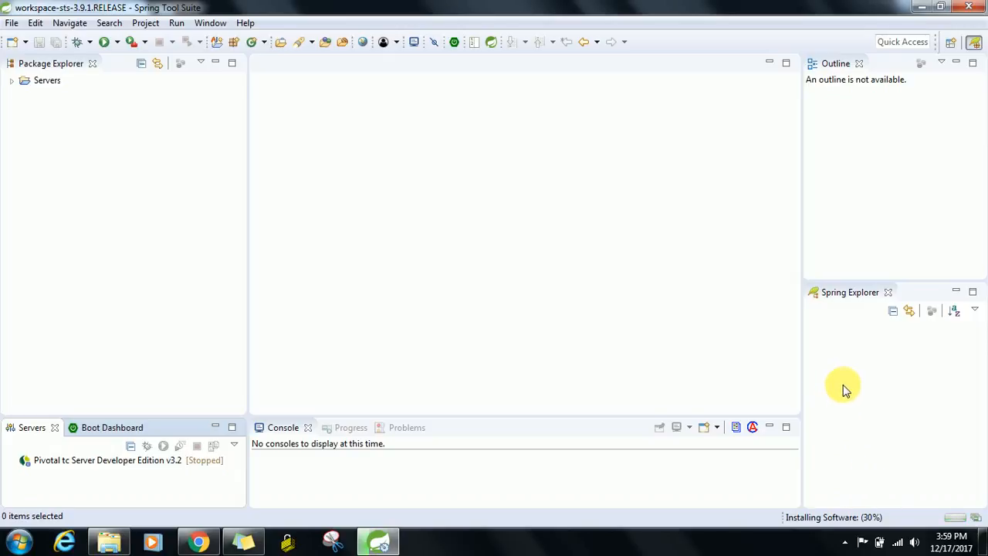
{"action": "mouse_move", "coordinate": [754, 247]}
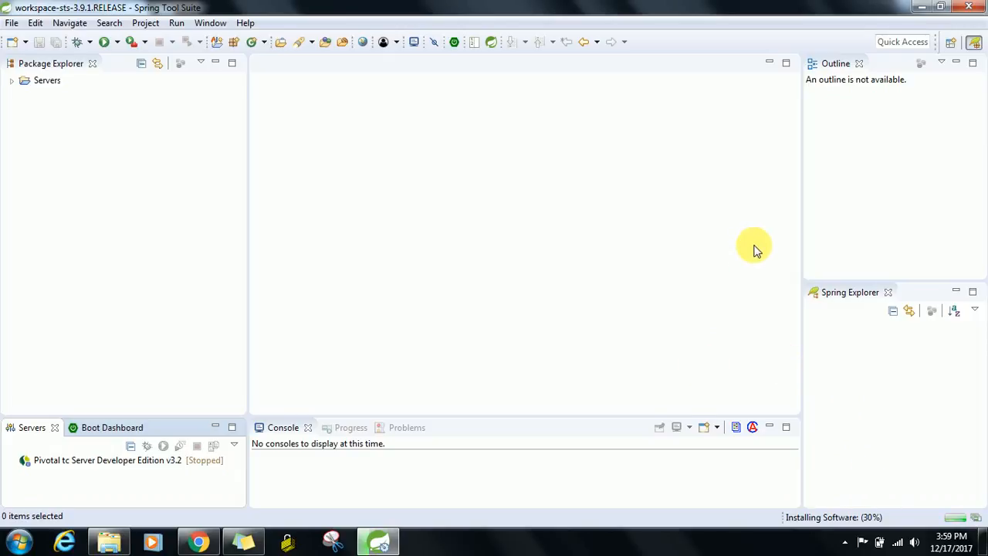
{"action": "mouse_move", "coordinate": [706, 323]}
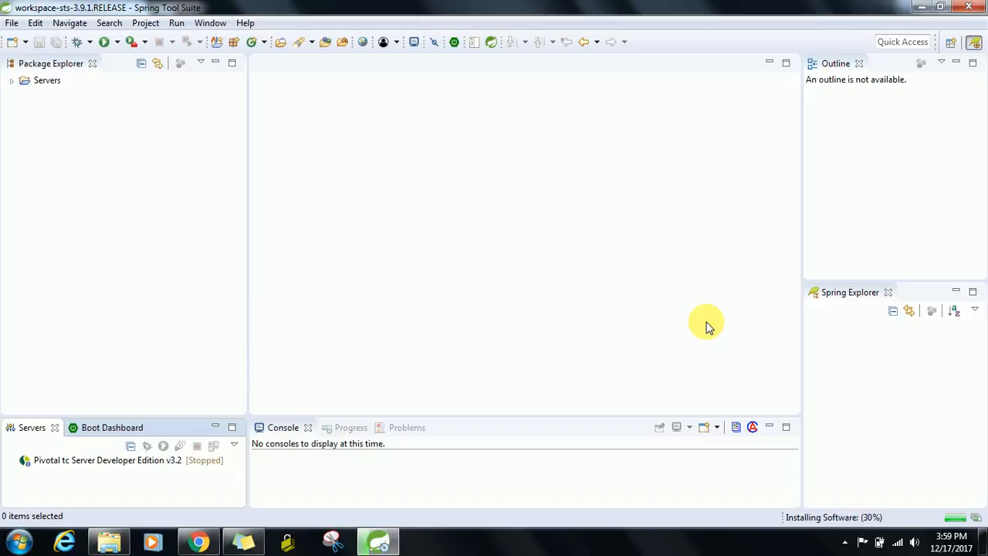
{"action": "mouse_move", "coordinate": [821, 282]}
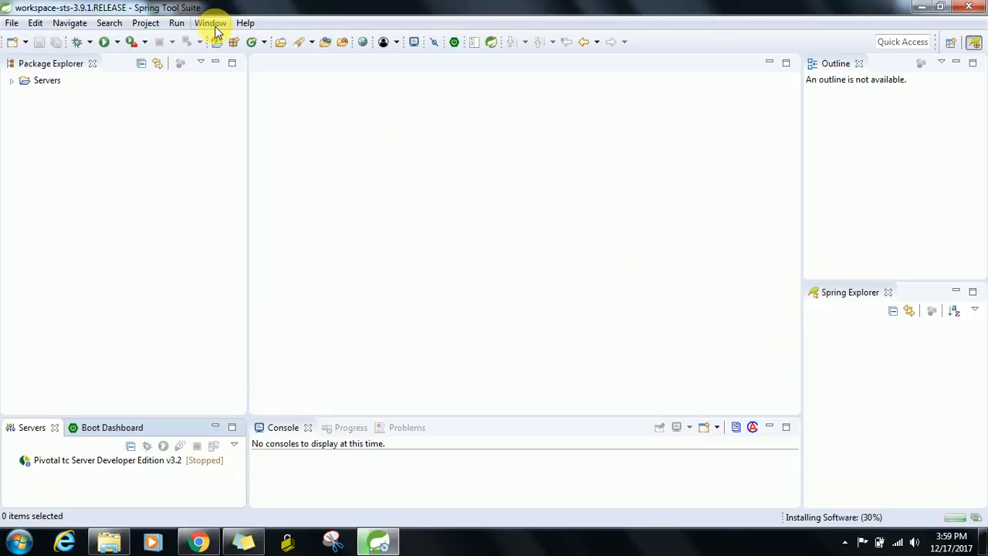
{"action": "left_click", "coordinate": [246, 23]}
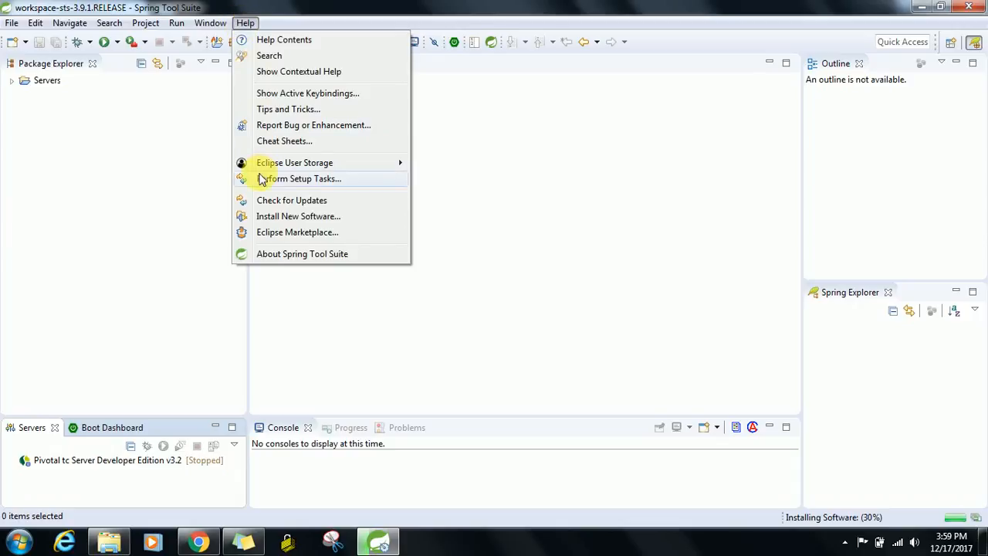
{"action": "left_click", "coordinate": [301, 178]}
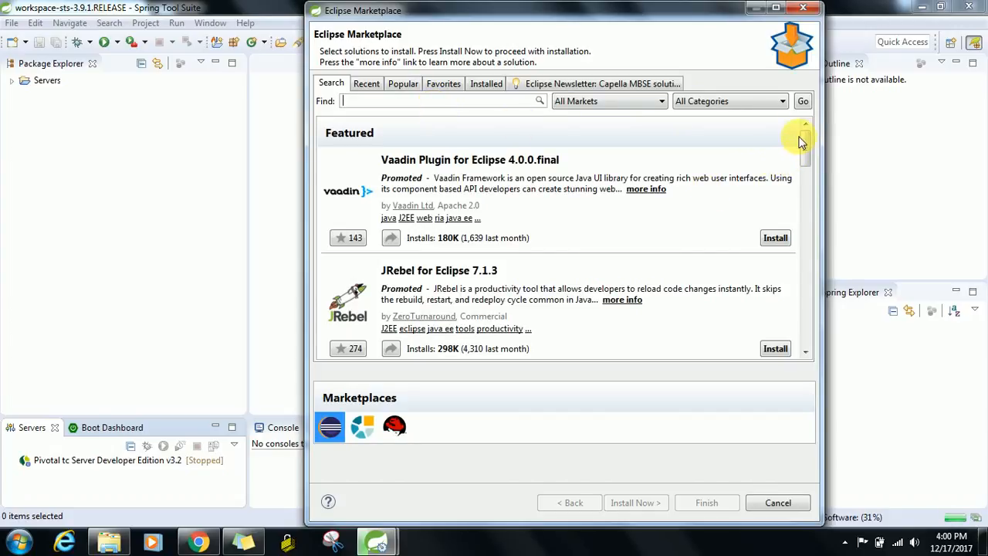
{"action": "scroll", "scroll_direction": "down", "scroll_amount": 3}
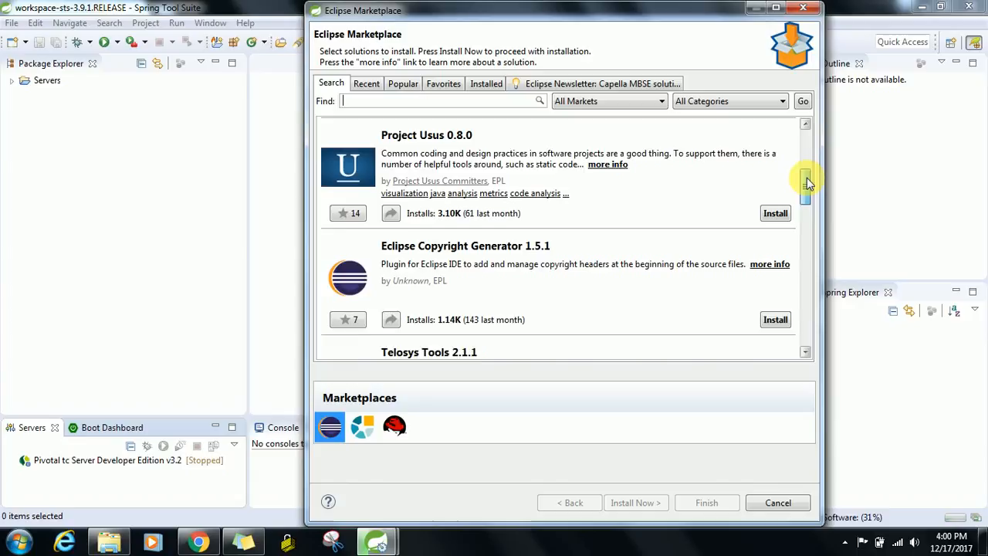
{"action": "scroll", "scroll_direction": "down", "scroll_amount": 3}
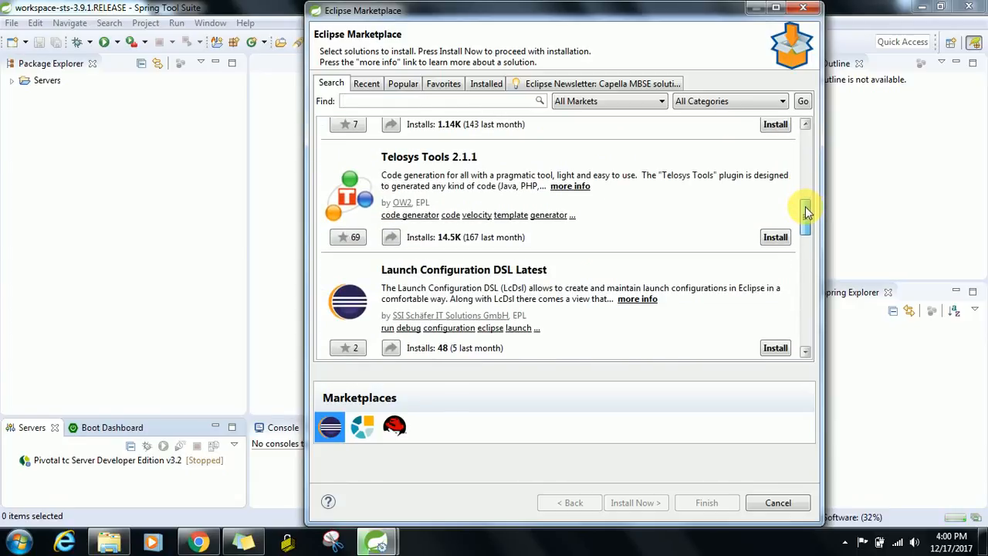
{"action": "scroll", "scroll_direction": "down", "scroll_amount": 3}
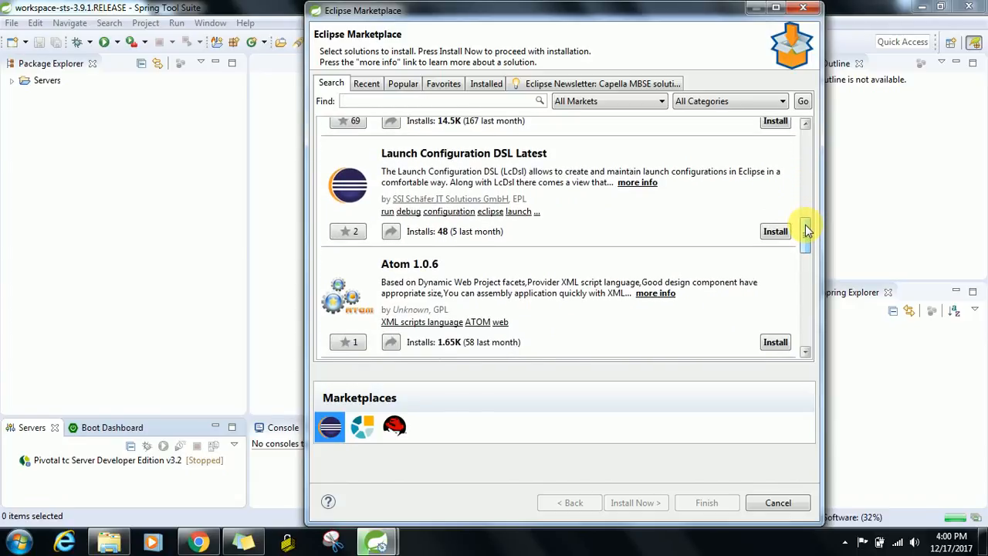
{"action": "scroll", "scroll_direction": "down", "scroll_amount": 3}
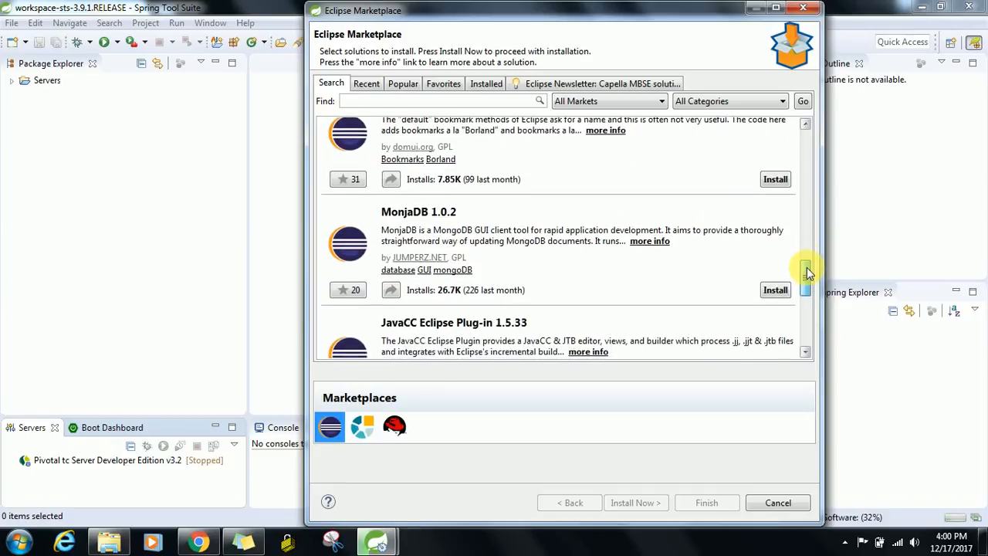
{"action": "scroll", "scroll_direction": "down", "scroll_amount": 3}
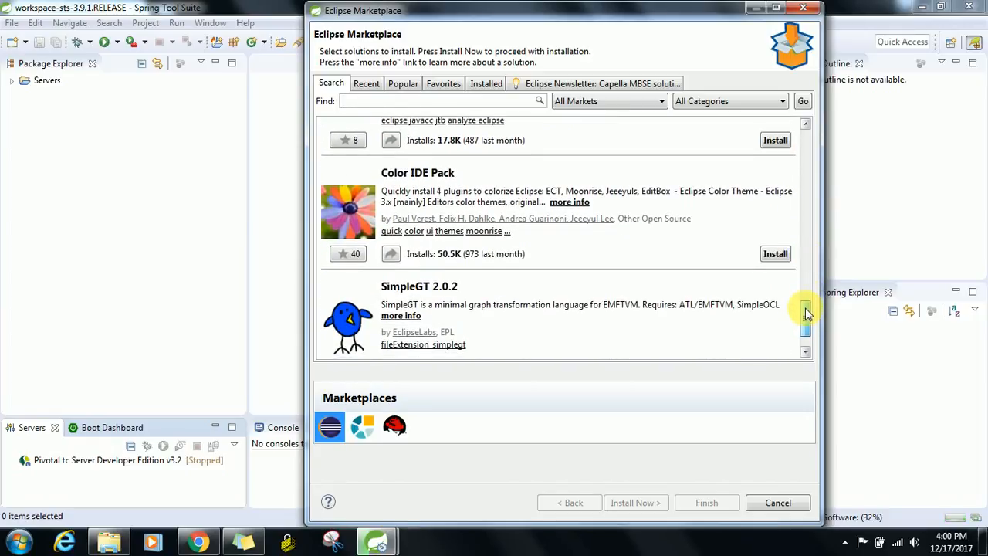
{"action": "scroll", "scroll_direction": "down", "scroll_amount": 3}
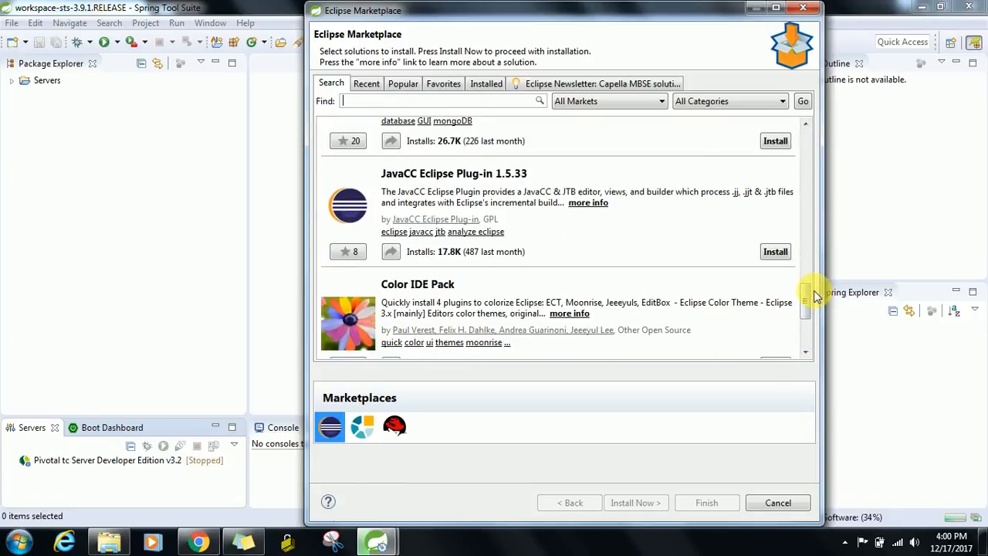
{"action": "mouse_move", "coordinate": [810, 266]}
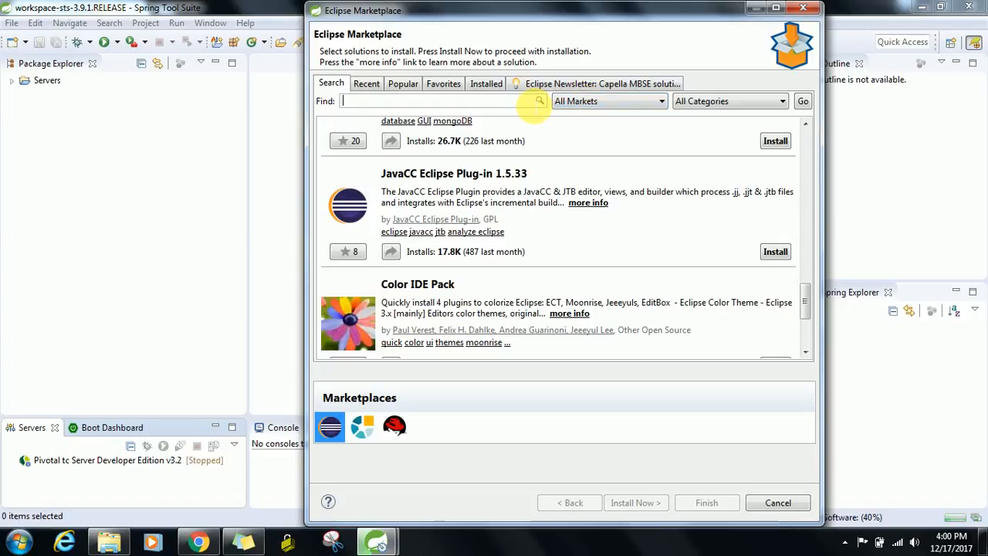
Clear the mistyped Find text and search the Marketplace for 'spark'.
{"action": "type", "text": "j"}
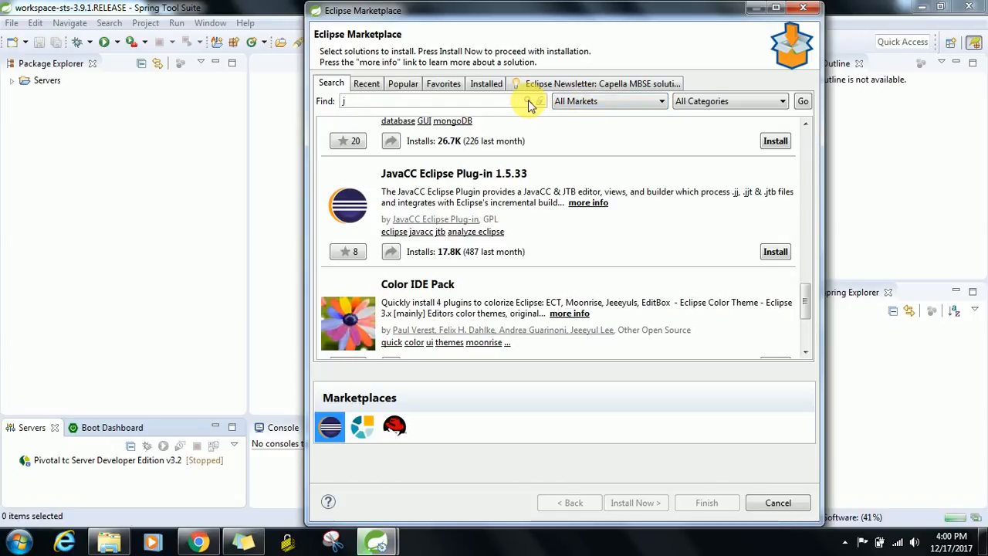
{"action": "type", "text": "s"}
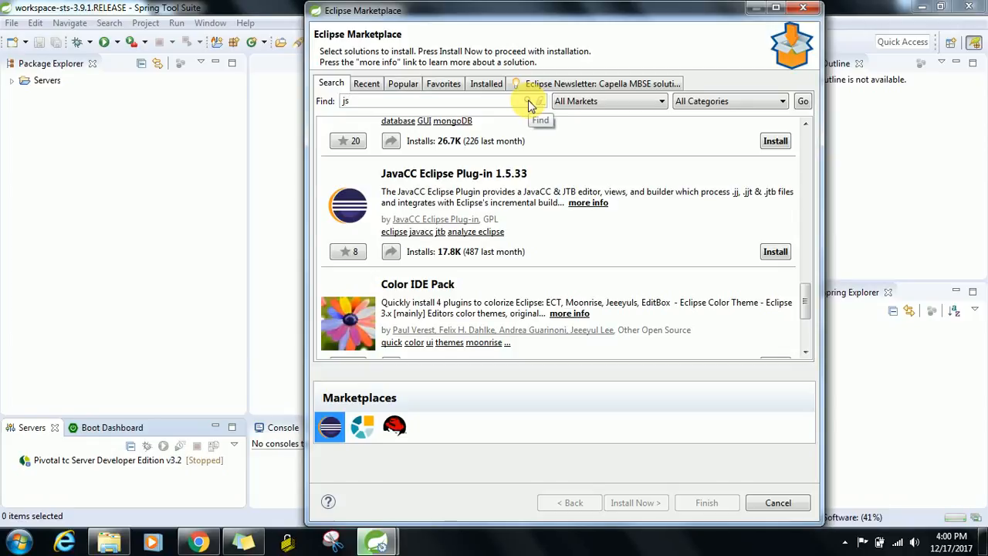
{"action": "left_click", "coordinate": [532, 101]}
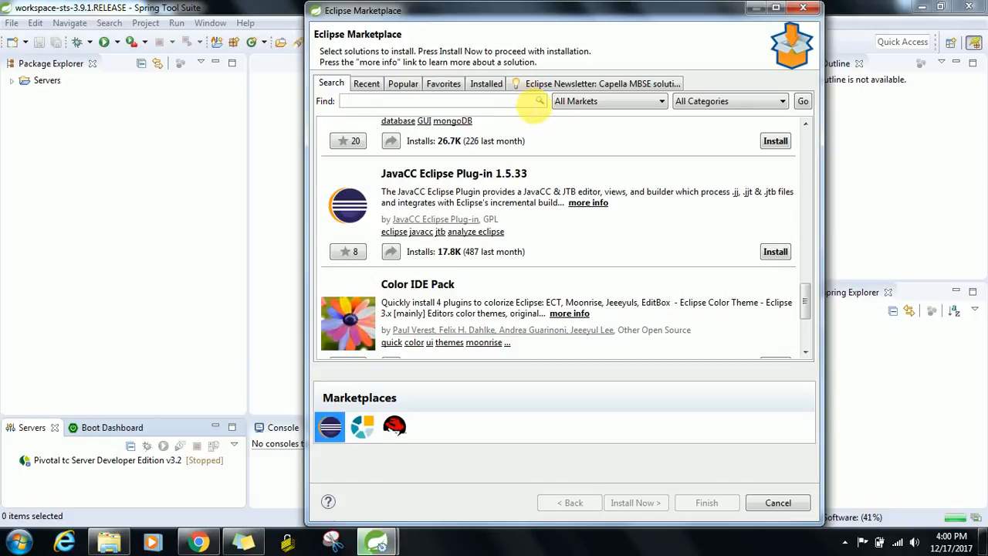
{"action": "type", "text": "hue"}
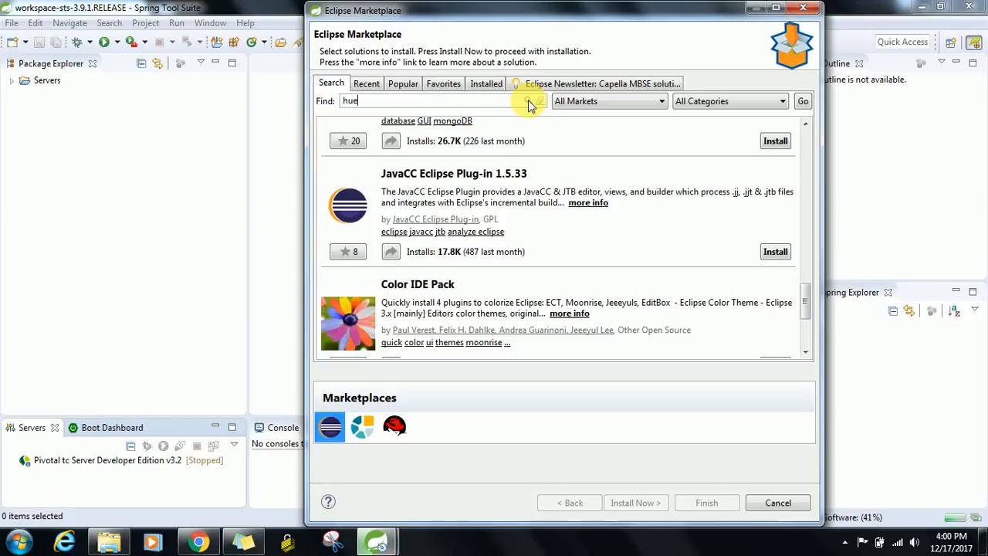
{"action": "left_click", "coordinate": [802, 101]}
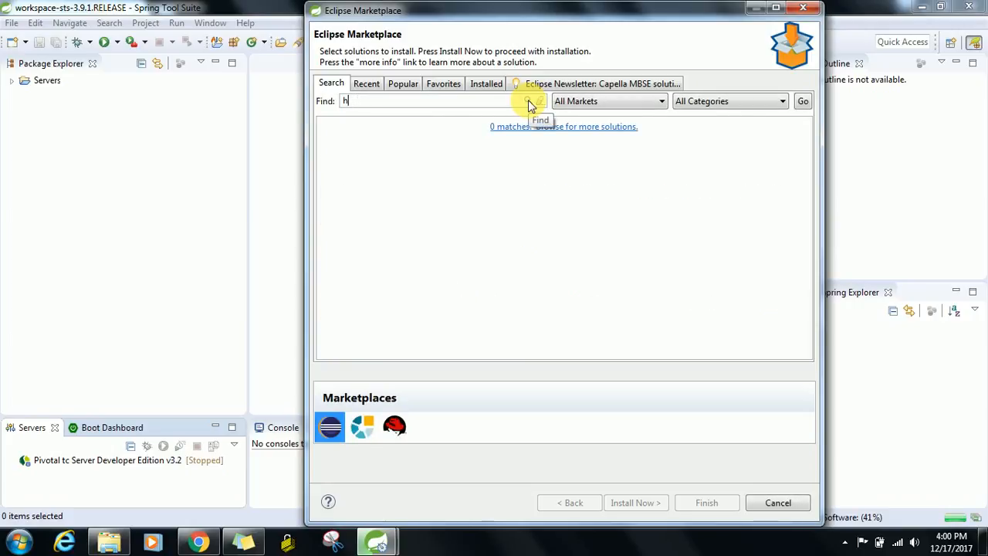
{"action": "type", "text": "spark"}
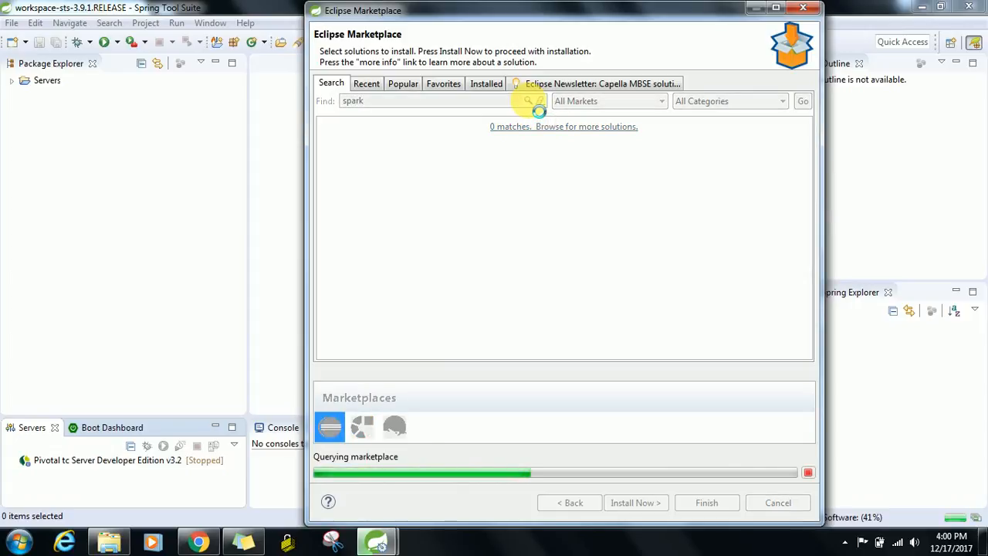
{"action": "left_click", "coordinate": [529, 101]}
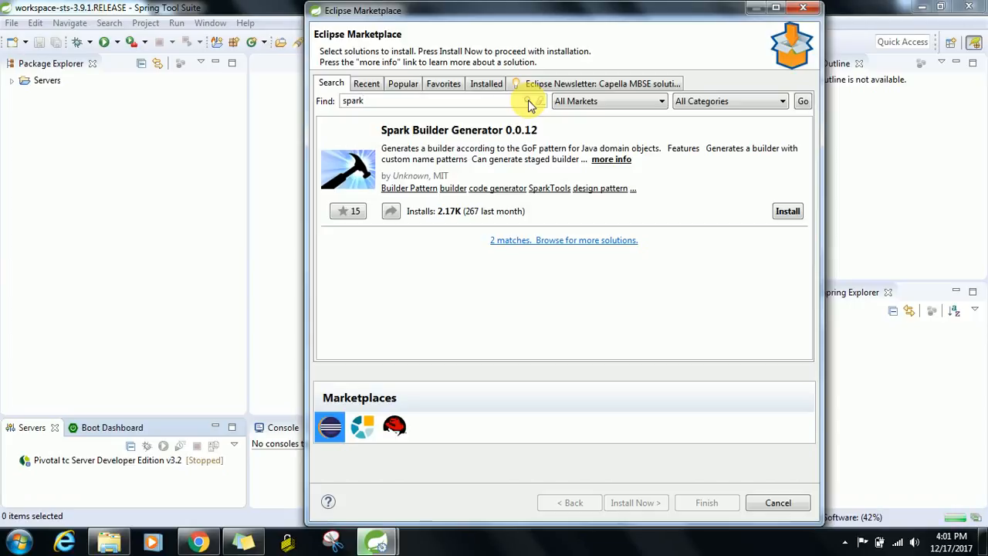
{"action": "mouse_move", "coordinate": [716, 38]}
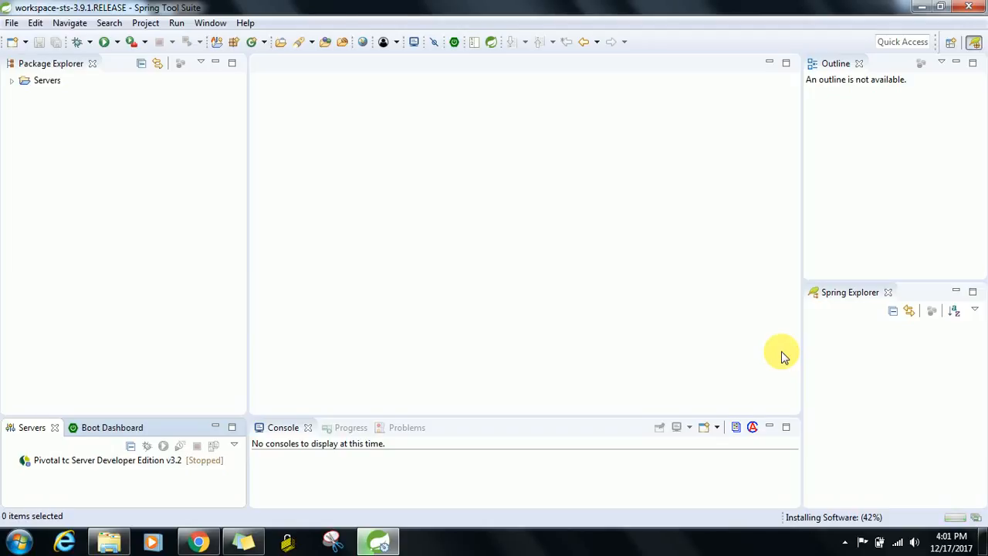
{"action": "mouse_move", "coordinate": [841, 494]}
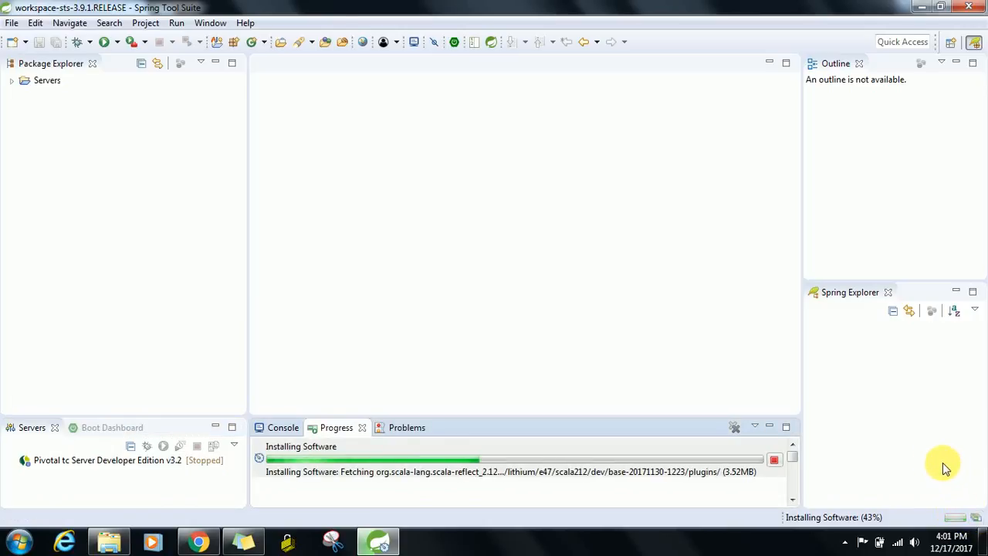
{"action": "mouse_move", "coordinate": [704, 378]}
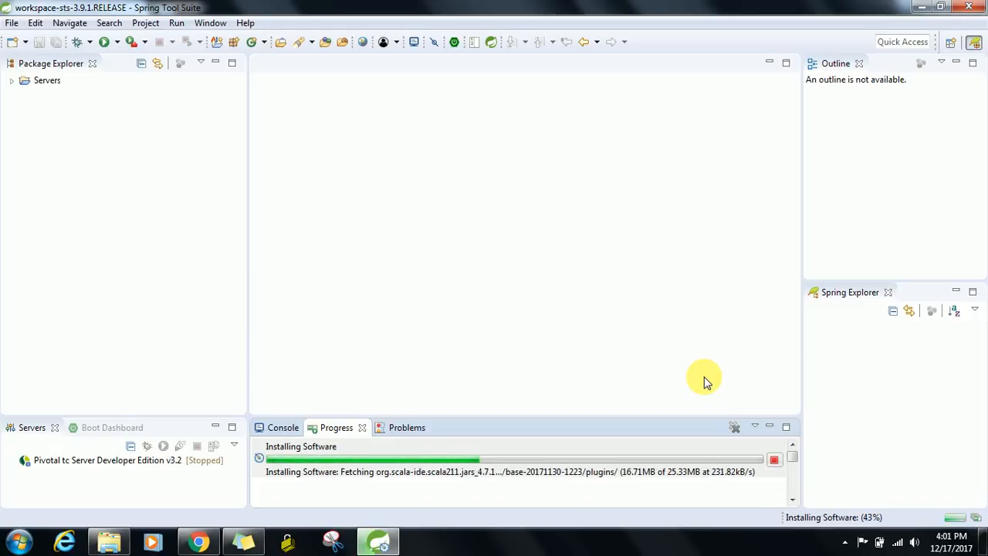
{"action": "mouse_move", "coordinate": [686, 422]}
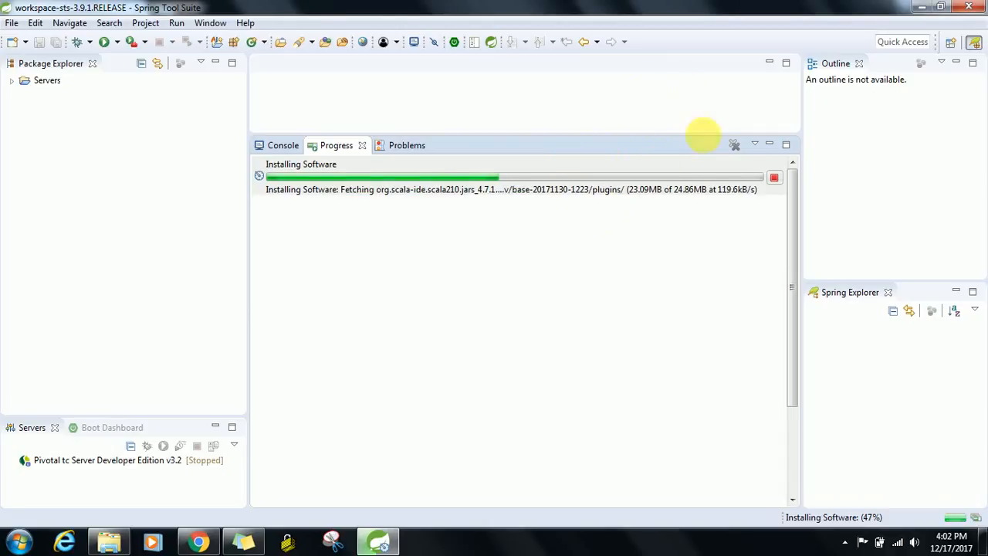
{"action": "mouse_move", "coordinate": [630, 247]}
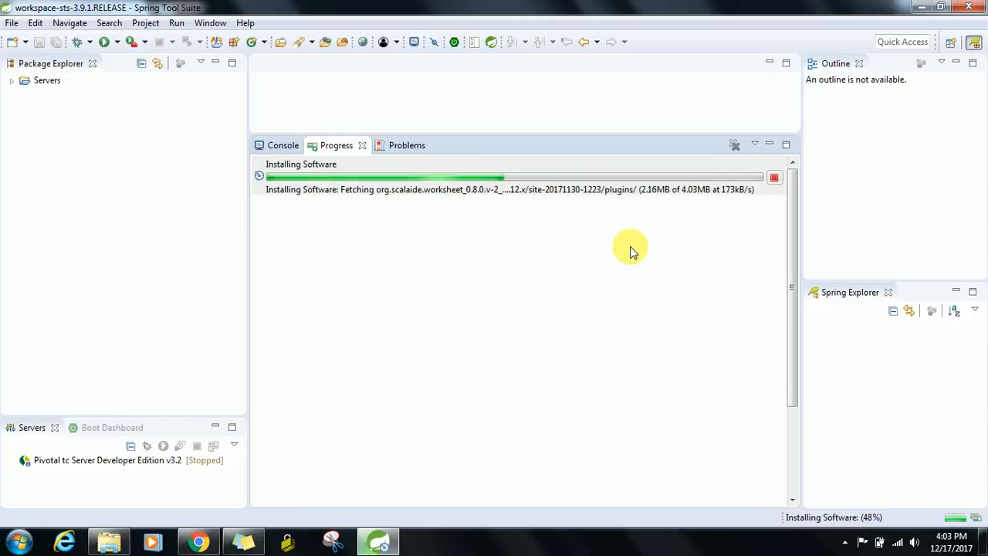
{"action": "mouse_move", "coordinate": [395, 110]}
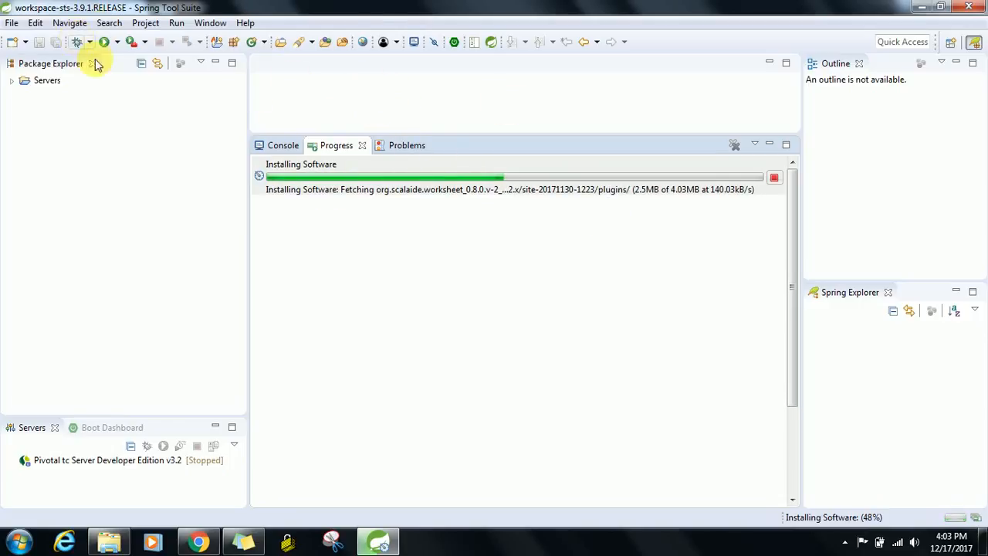
{"action": "mouse_move", "coordinate": [123, 198]}
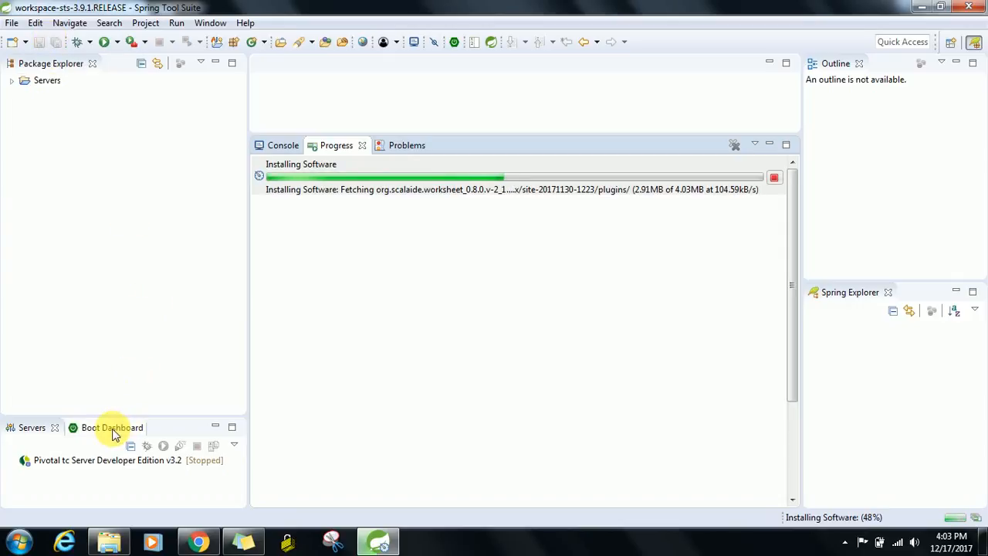
Enlarge the Progress view while Scala IDE installation reaches 48%.
{"action": "left_click", "coordinate": [32, 427]}
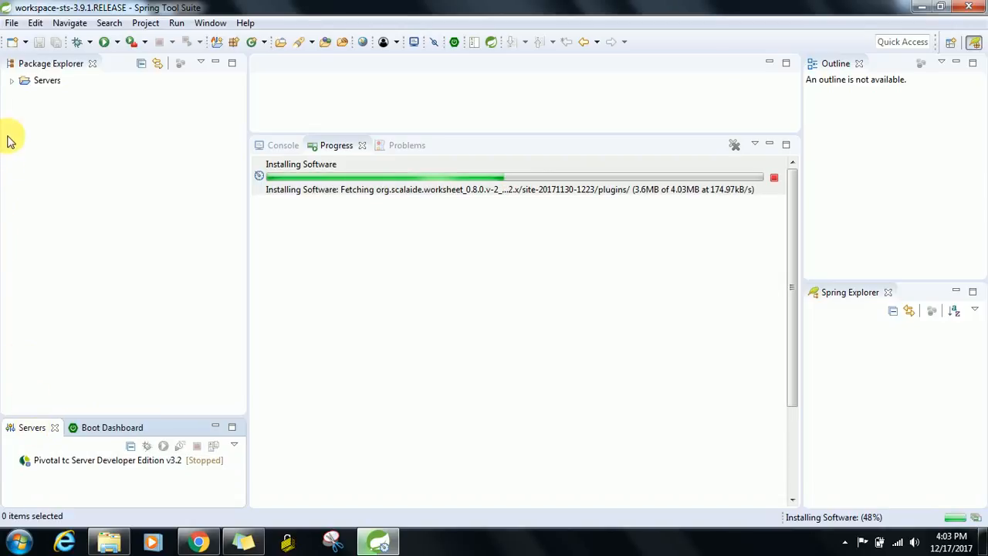
Open the File menu and choose Restart Now in the Software Updates prompt.
{"action": "left_click", "coordinate": [12, 22]}
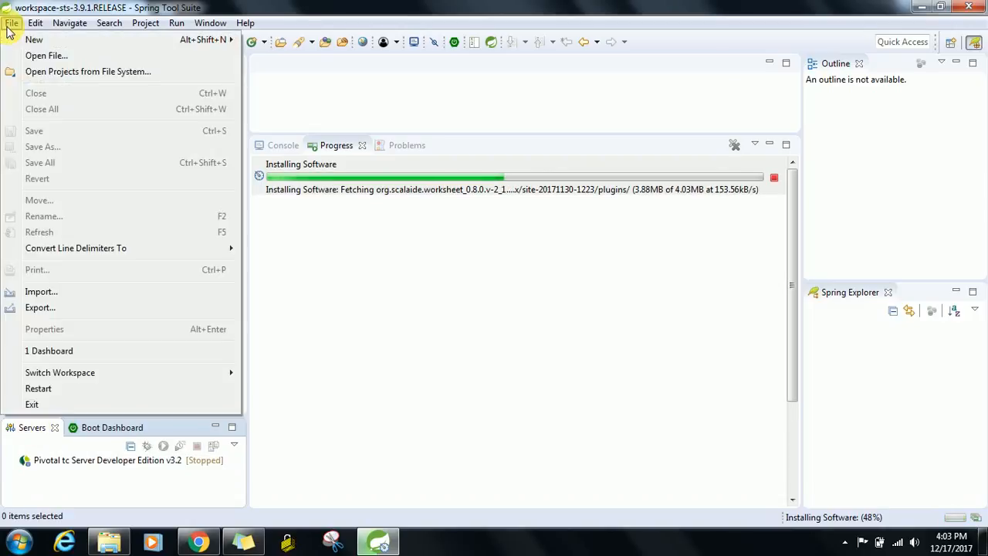
{"action": "mouse_move", "coordinate": [46, 56]}
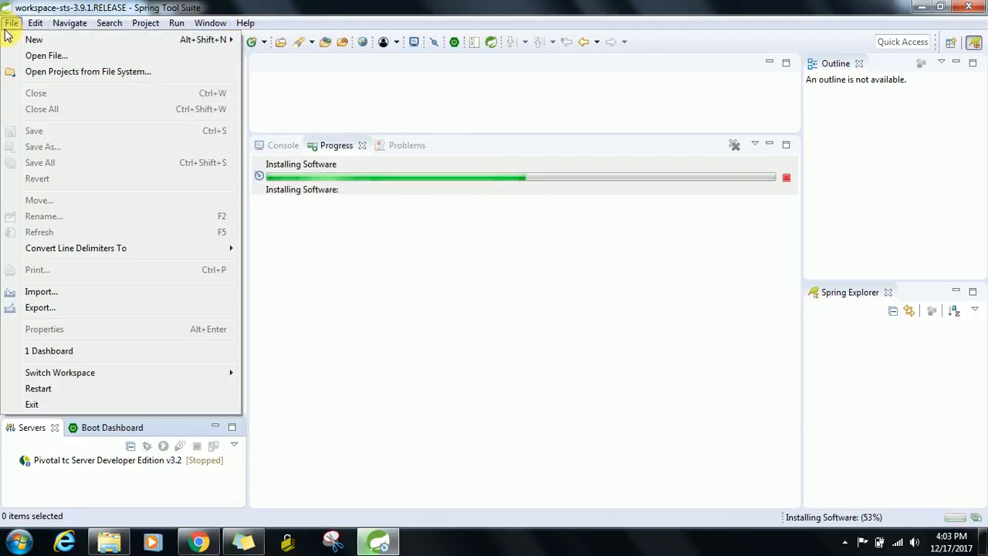
{"action": "mouse_move", "coordinate": [33, 39]}
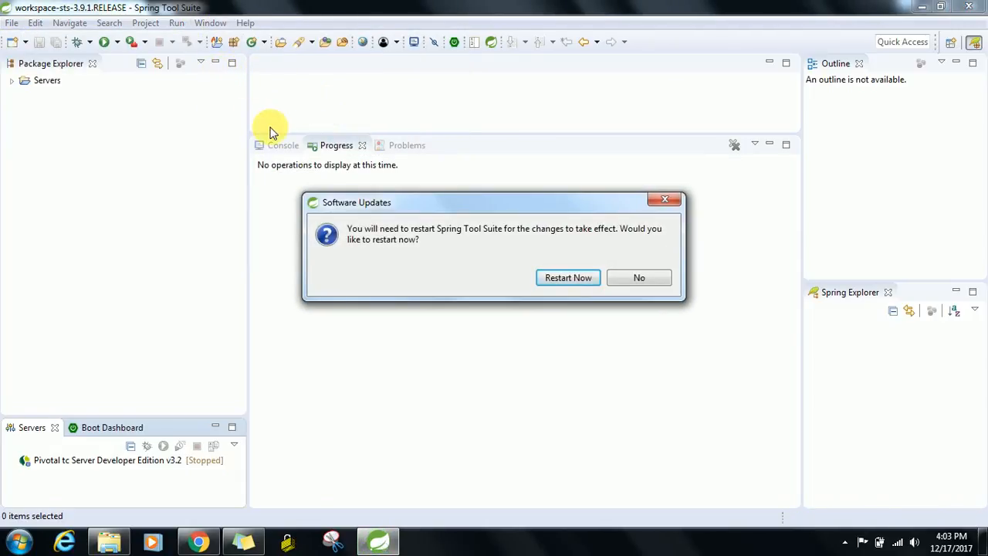
{"action": "mouse_move", "coordinate": [375, 158]}
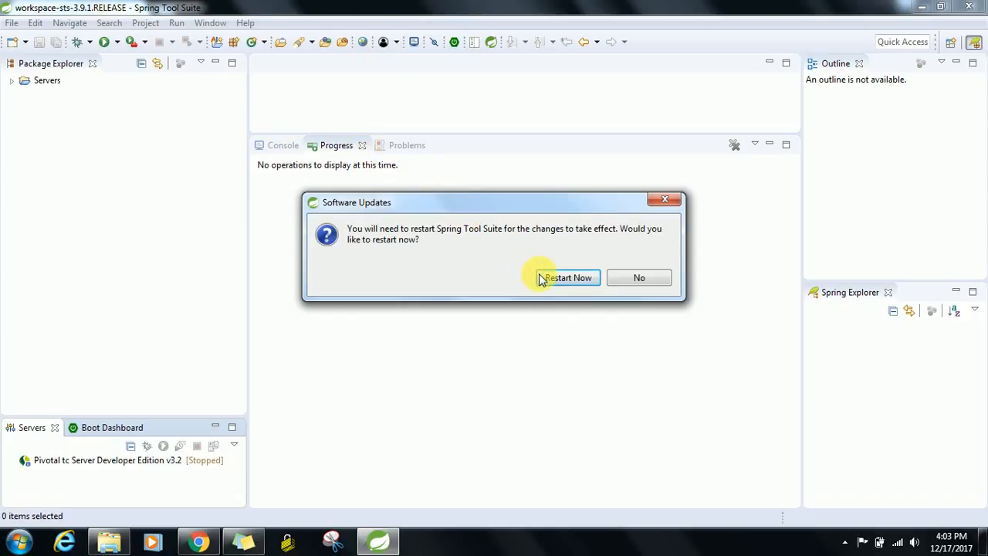
{"action": "left_click", "coordinate": [567, 277]}
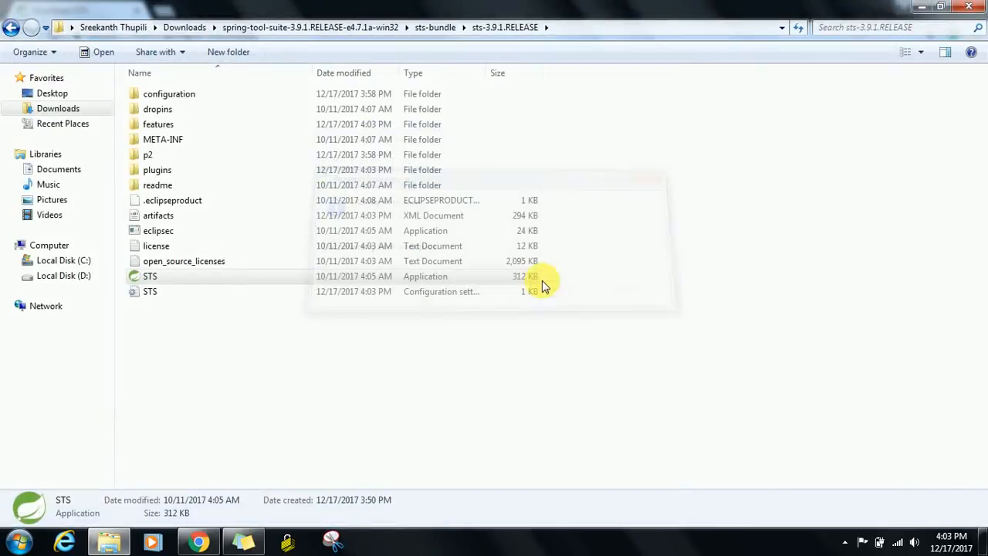
{"action": "left_click", "coordinate": [48, 245]}
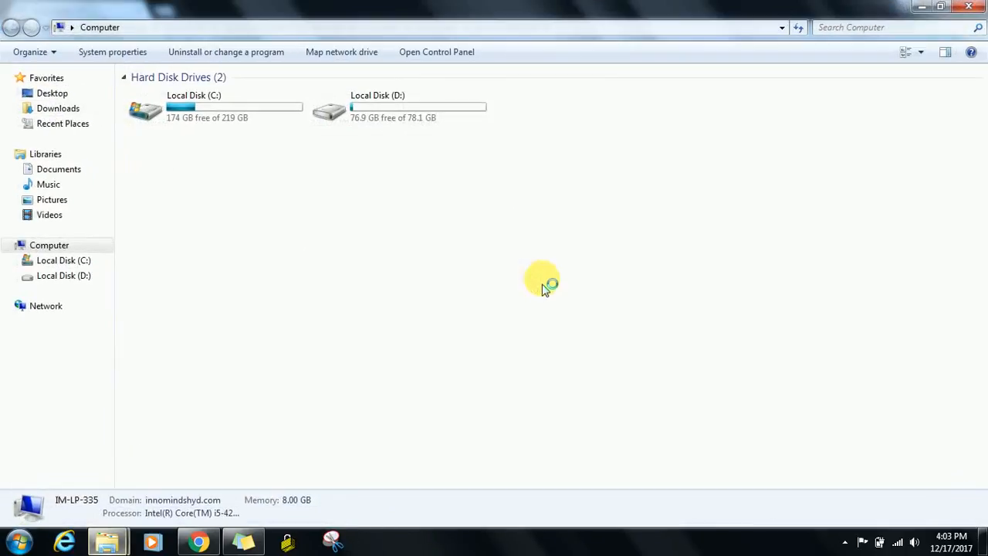